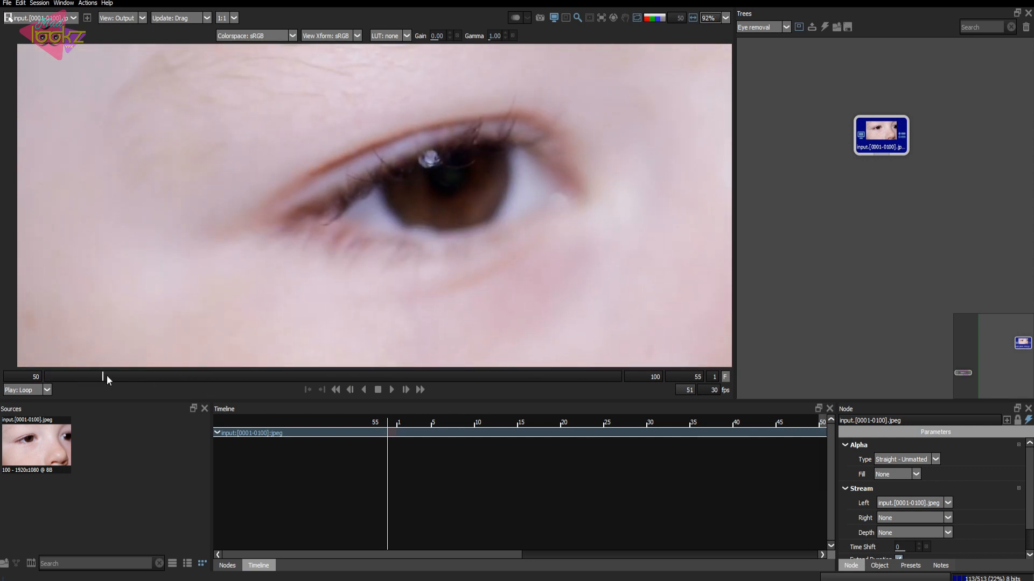
Scrub through the child's eye clip, then show the Silhouette nodes library.
drag(103, 376, 196, 376)
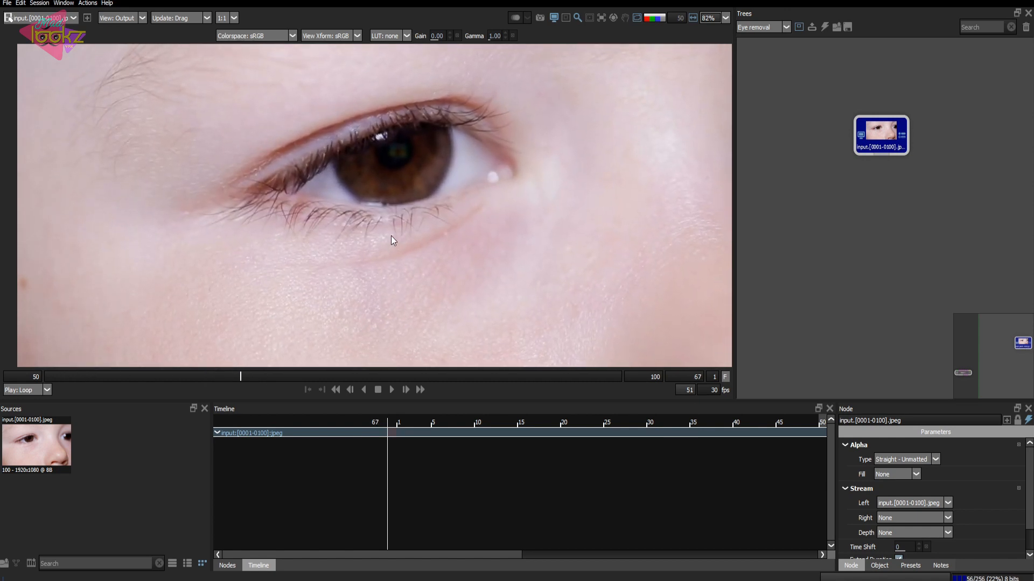
click(880, 131)
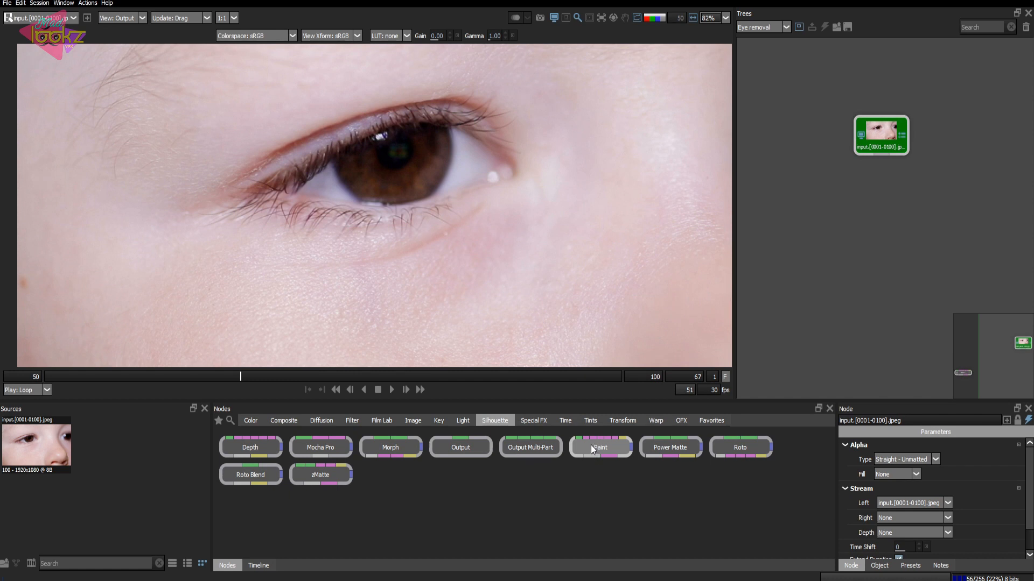
Add a Paint node under the eye clip and clone skin over the eye, lashes and eyelid.
click(600, 447)
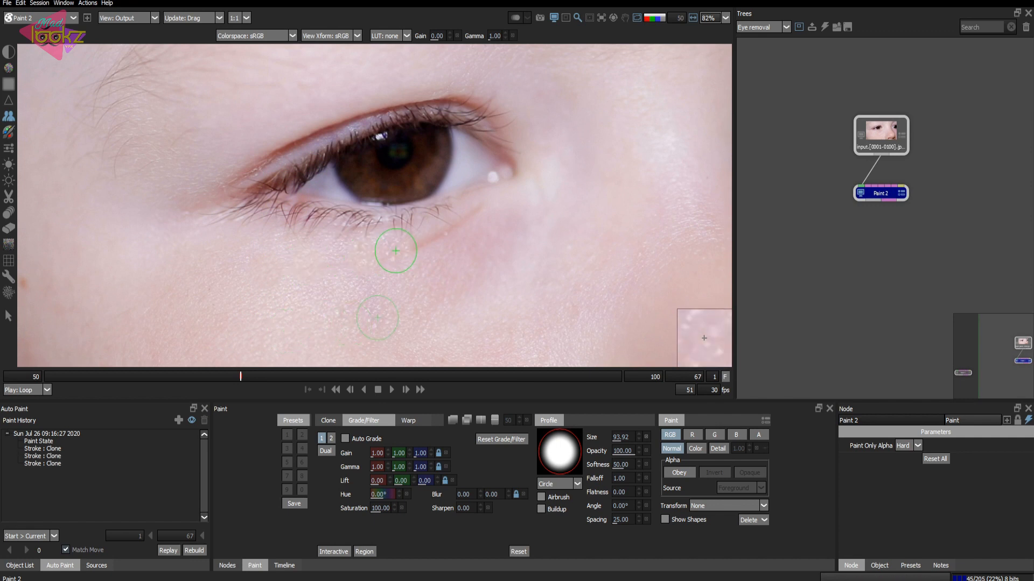
drag(395, 251, 519, 174)
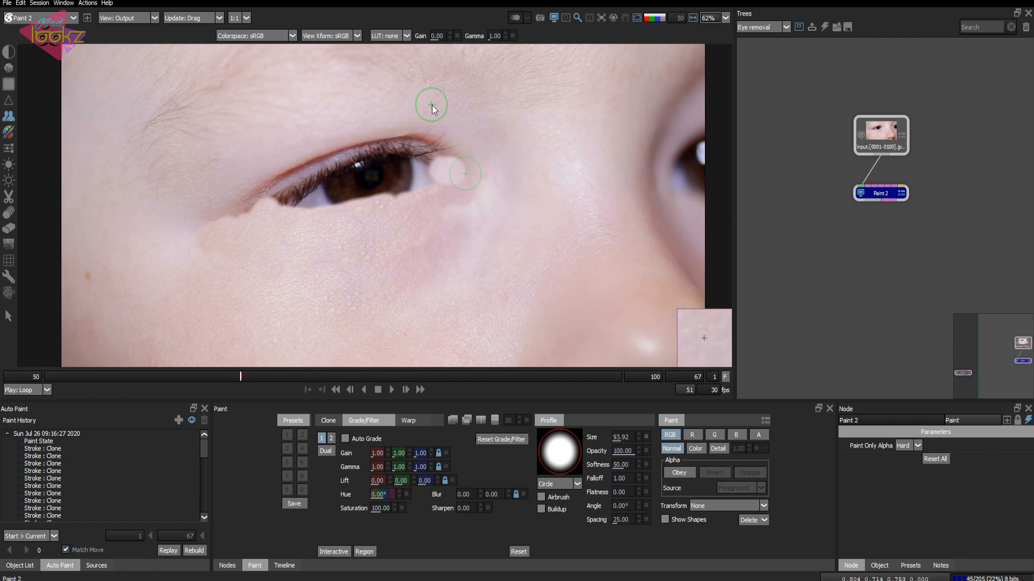
drag(432, 108, 310, 53)
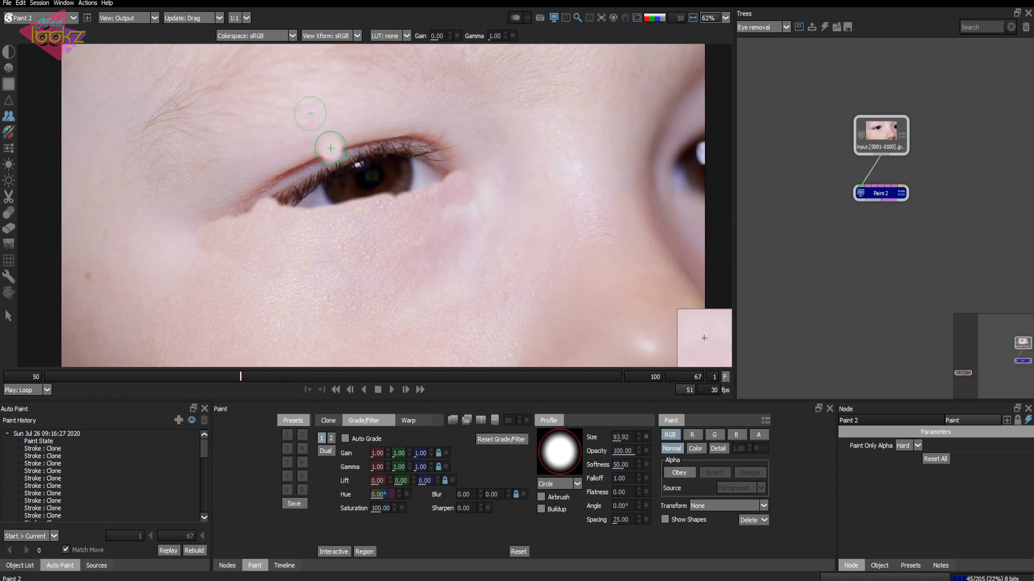
drag(330, 148, 444, 145)
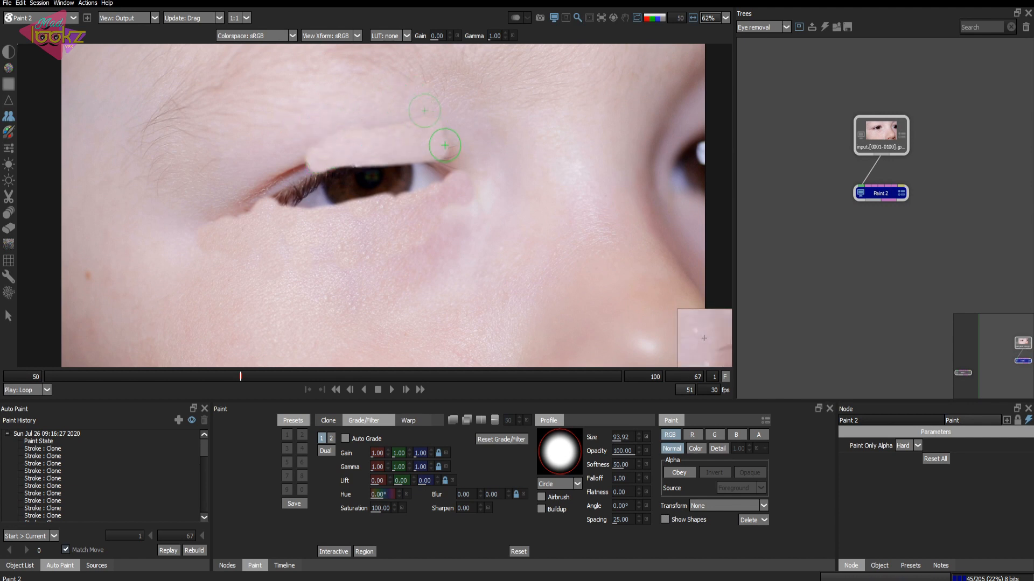
drag(444, 145, 268, 182)
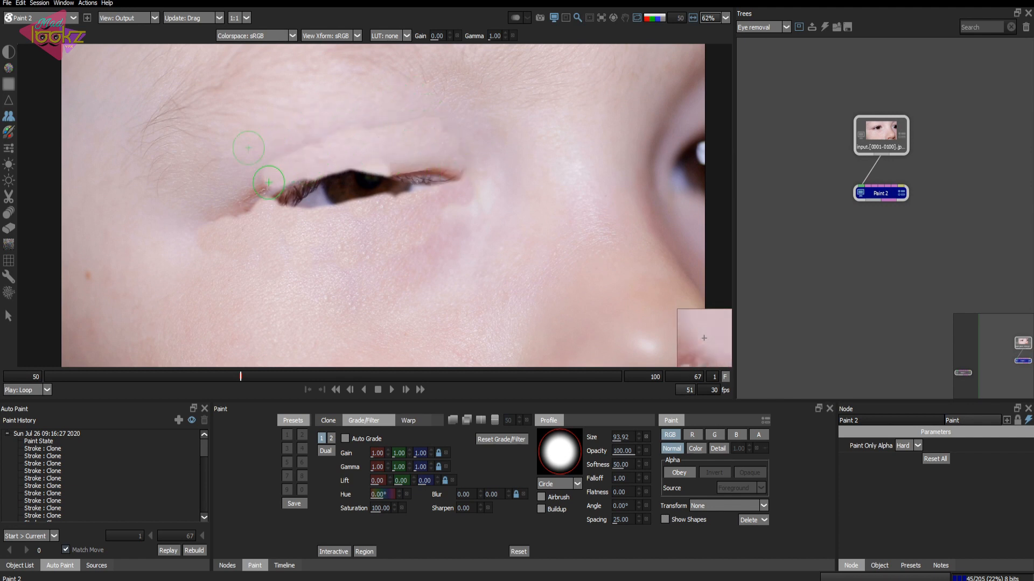
drag(267, 182, 352, 174)
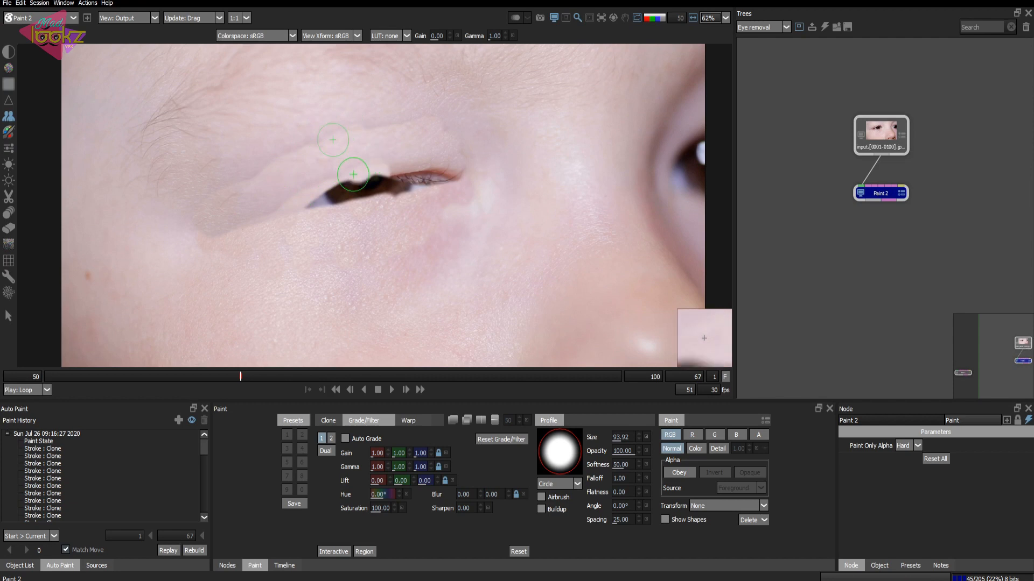
drag(353, 174, 423, 180)
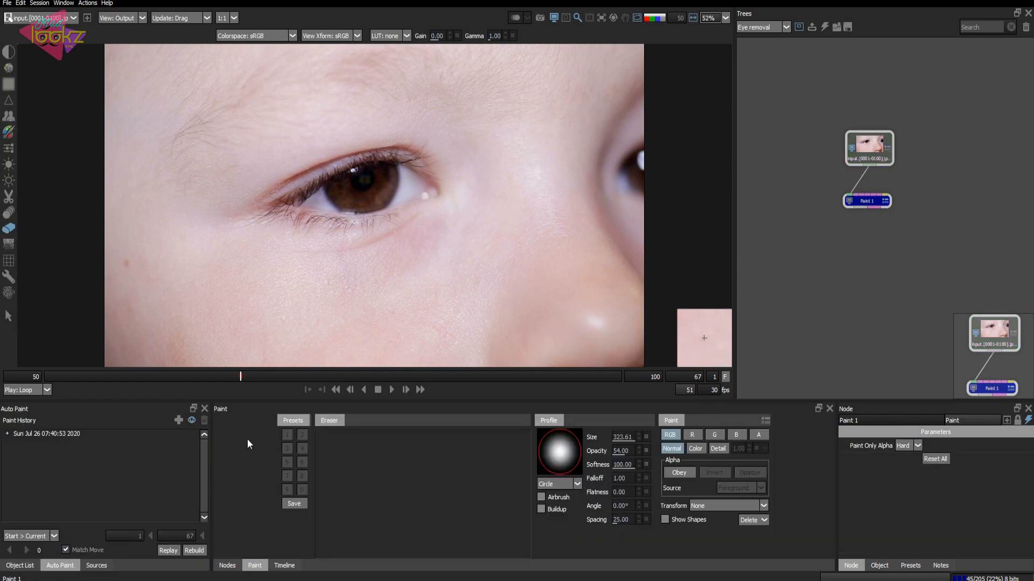
Drag a Mocha Pro node from the Transform category into the tree, branching off the input.
click(867, 201)
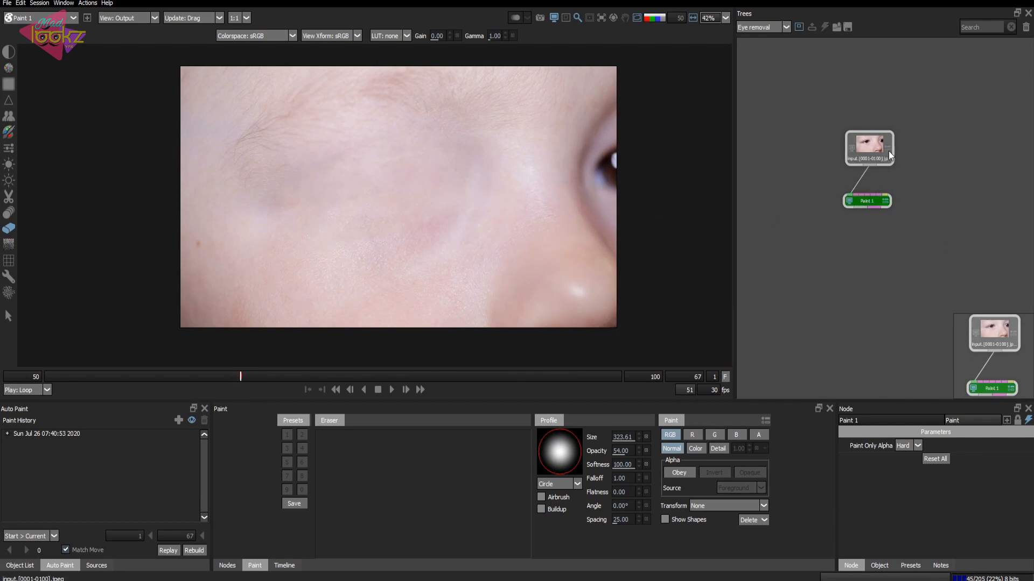
mouse_move(684, 342)
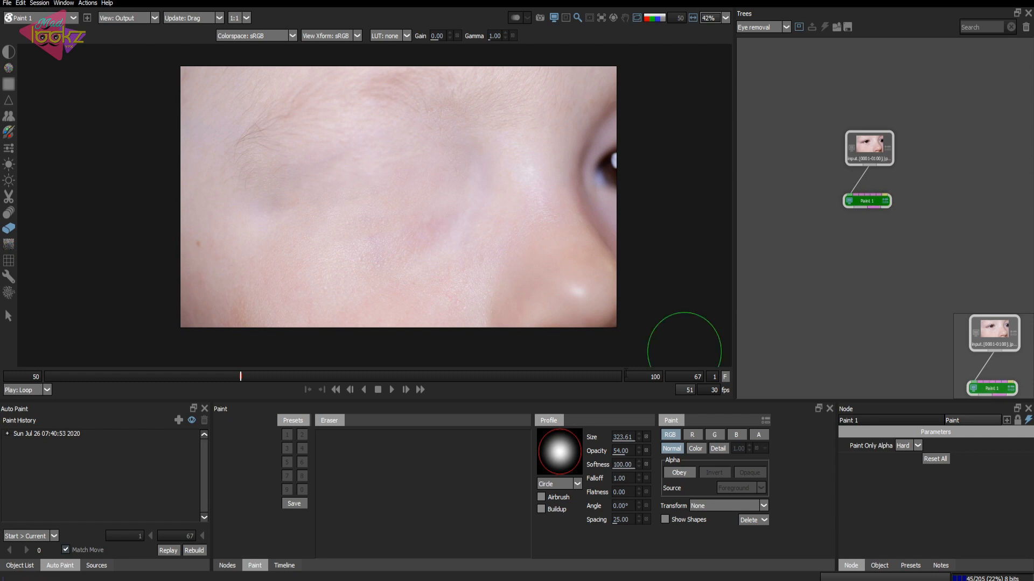
click(227, 566)
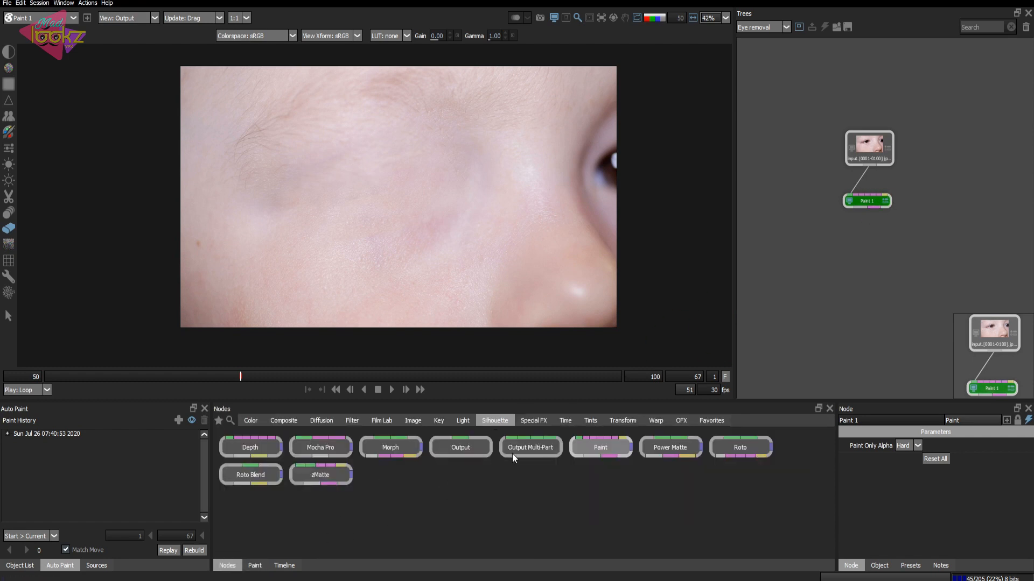
click(622, 420)
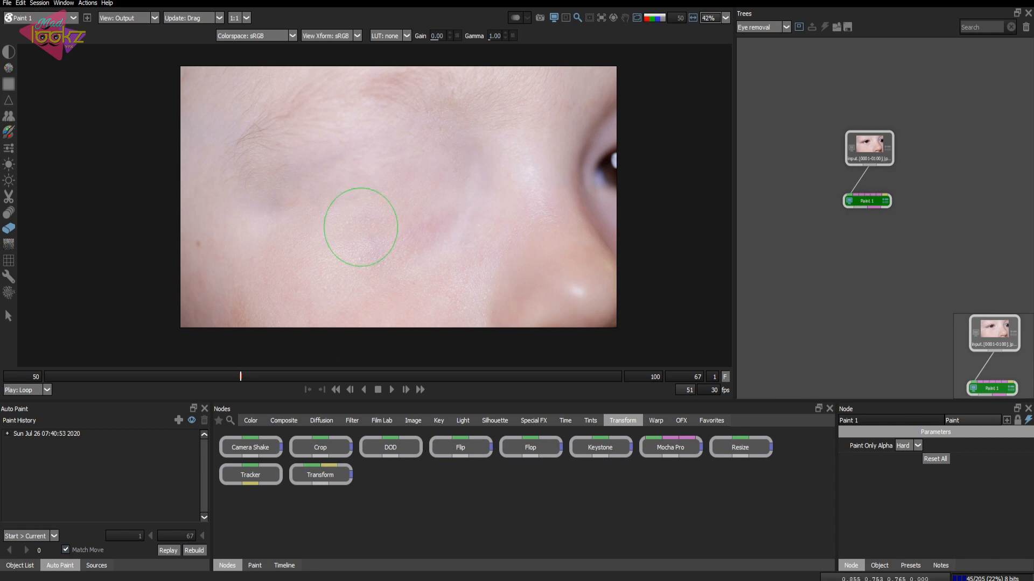
drag(360, 226, 381, 169)
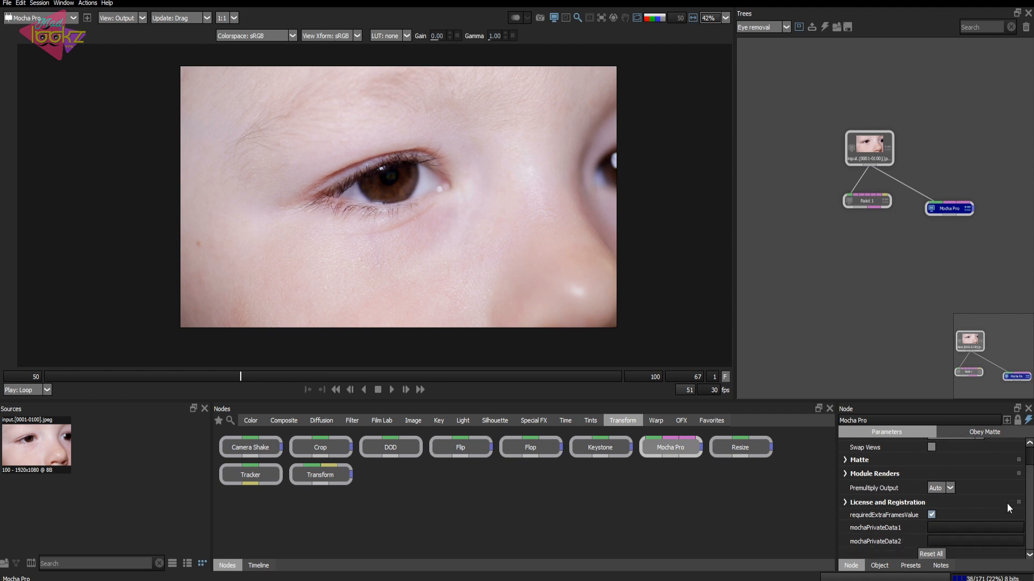
click(949, 208)
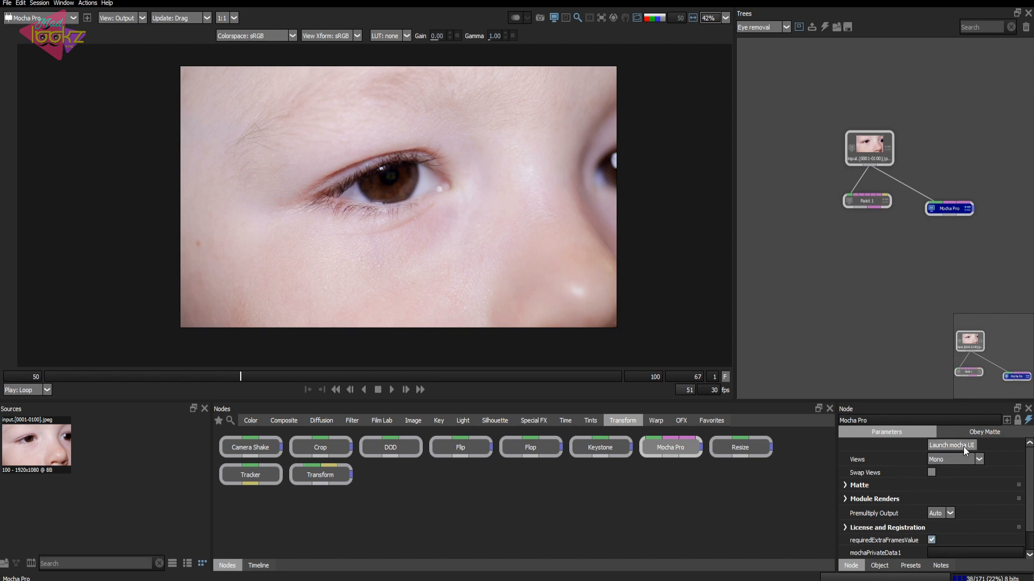
Launch the Mocha UI on the eye clip, scrub its frames, and switch to Classic and back.
click(951, 445)
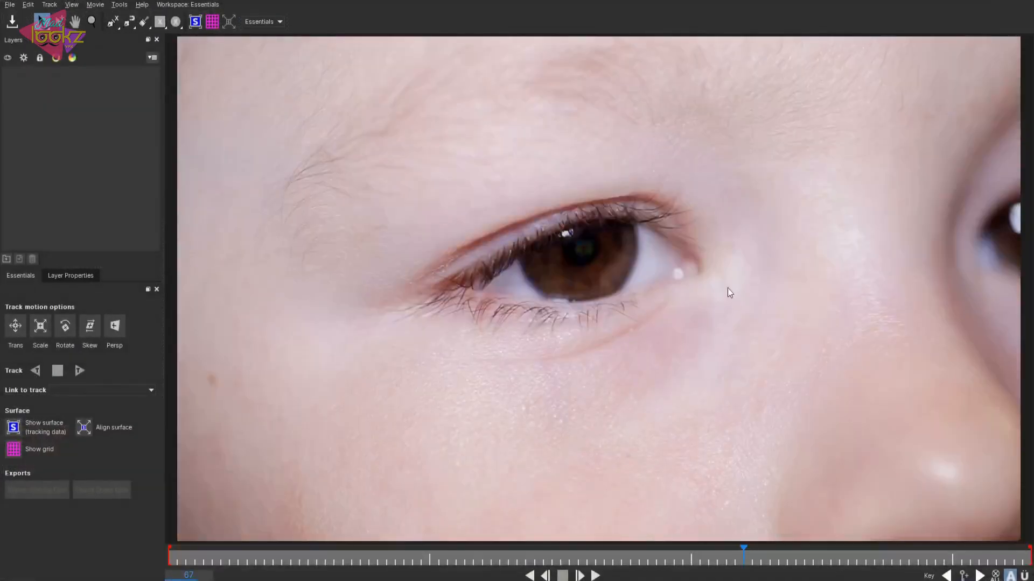
drag(742, 547, 700, 546)
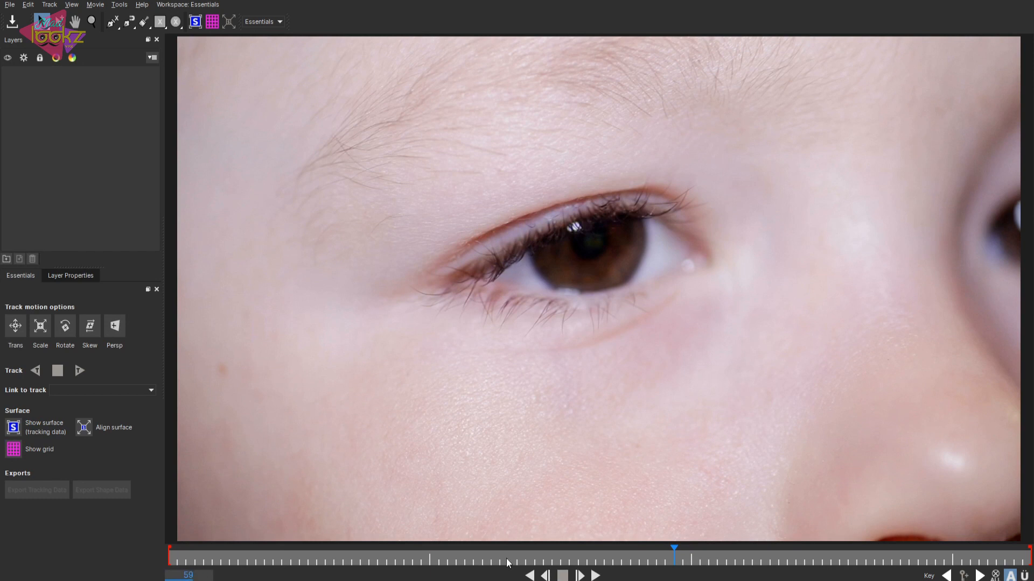
mouse_move(675, 570)
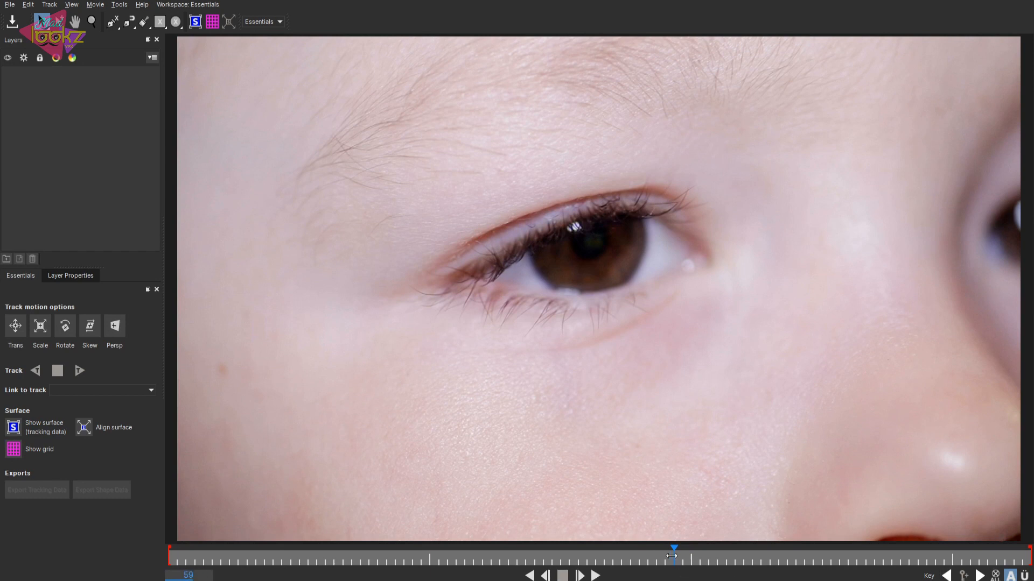
drag(673, 555, 639, 556)
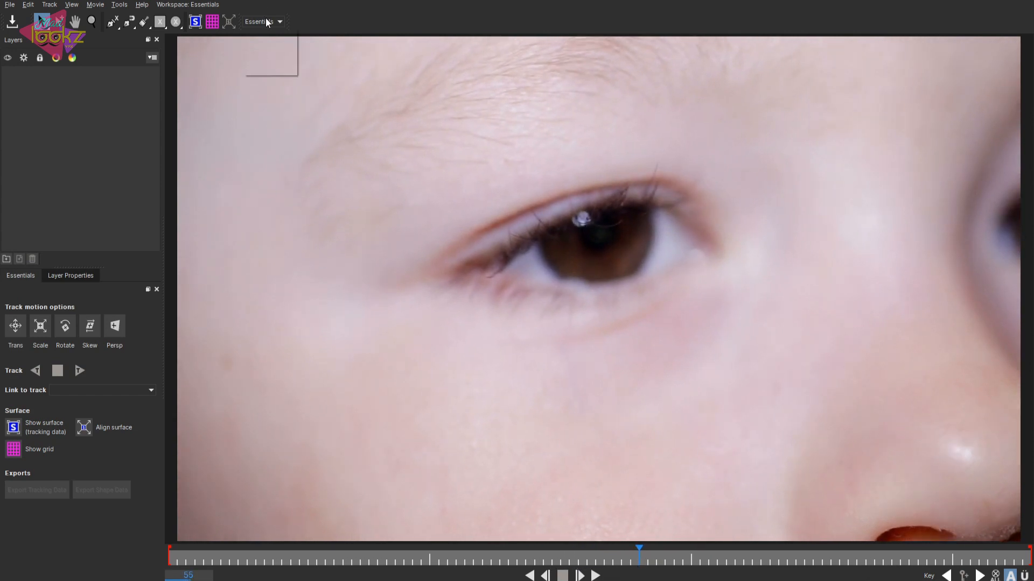
click(263, 21)
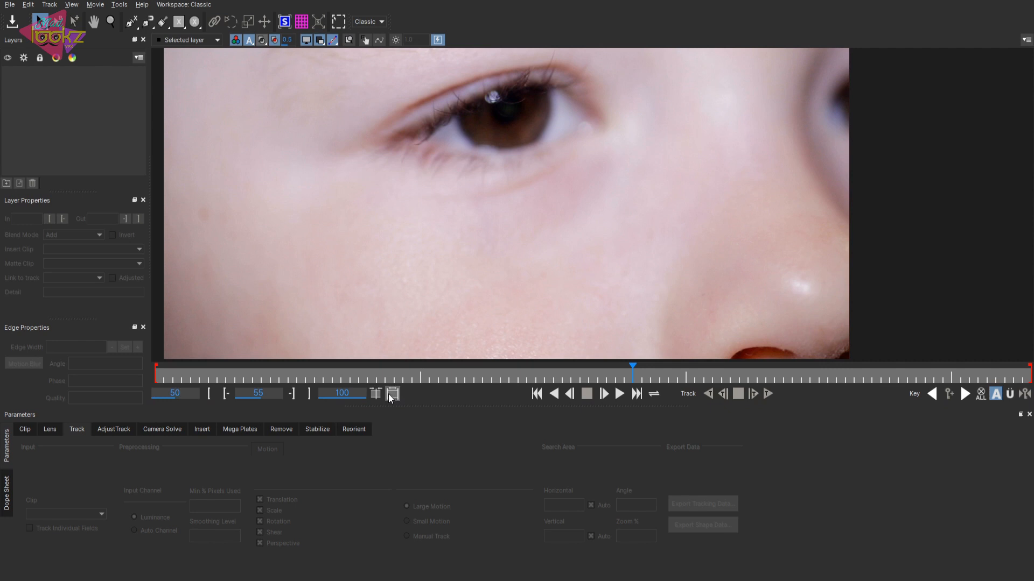
mouse_move(375, 394)
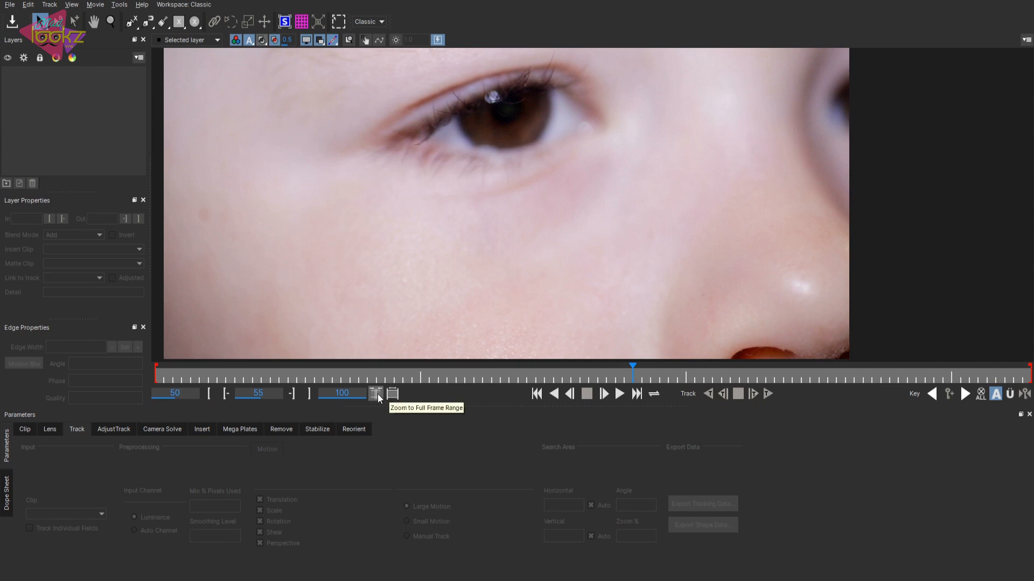
mouse_move(383, 395)
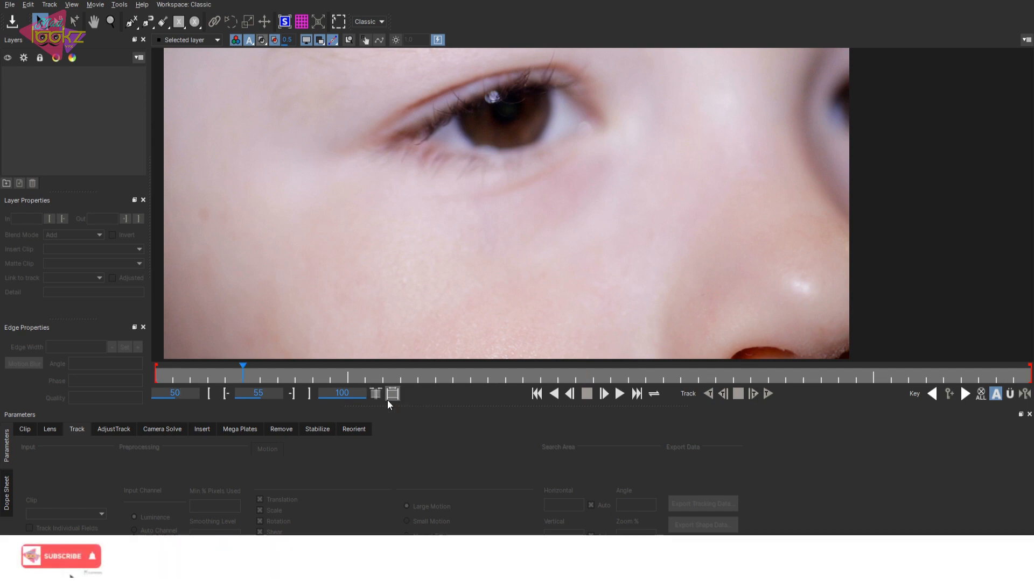
click(59, 556)
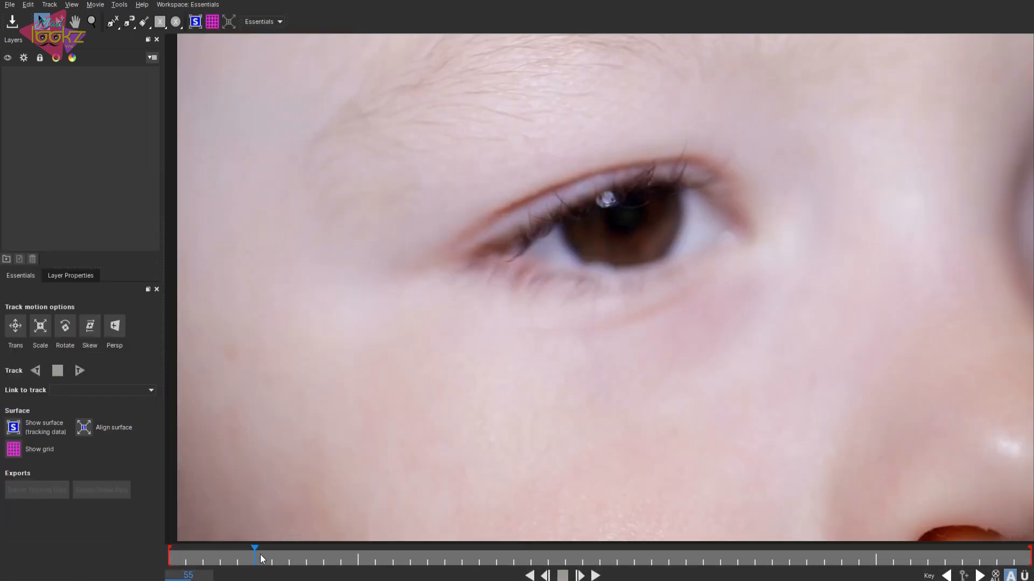
click(927, 559)
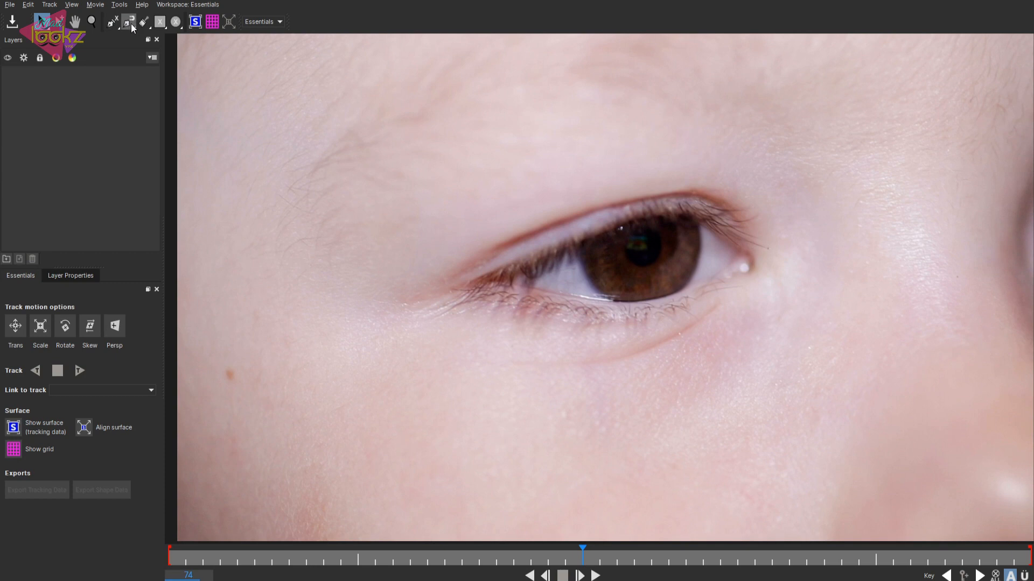
mouse_move(151, 22)
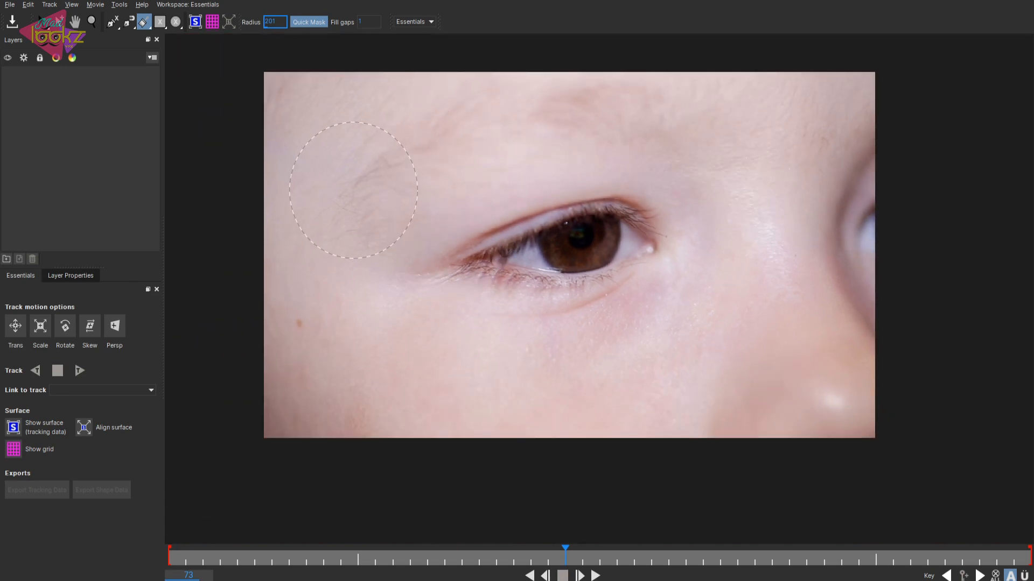
Paint a quick mask over the brow and eye region to create Layer 1.
drag(350, 191, 678, 119)
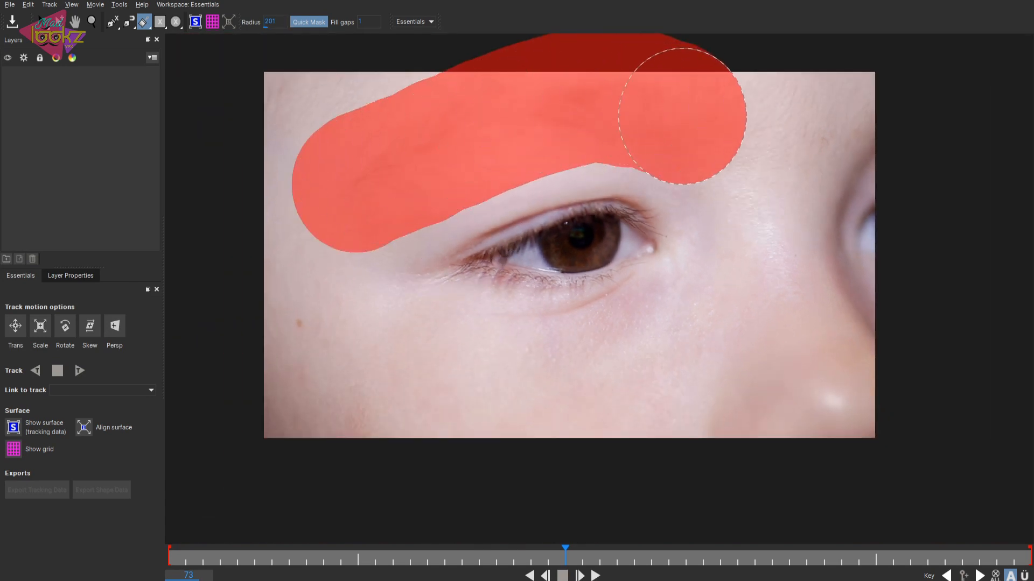
drag(659, 118, 619, 349)
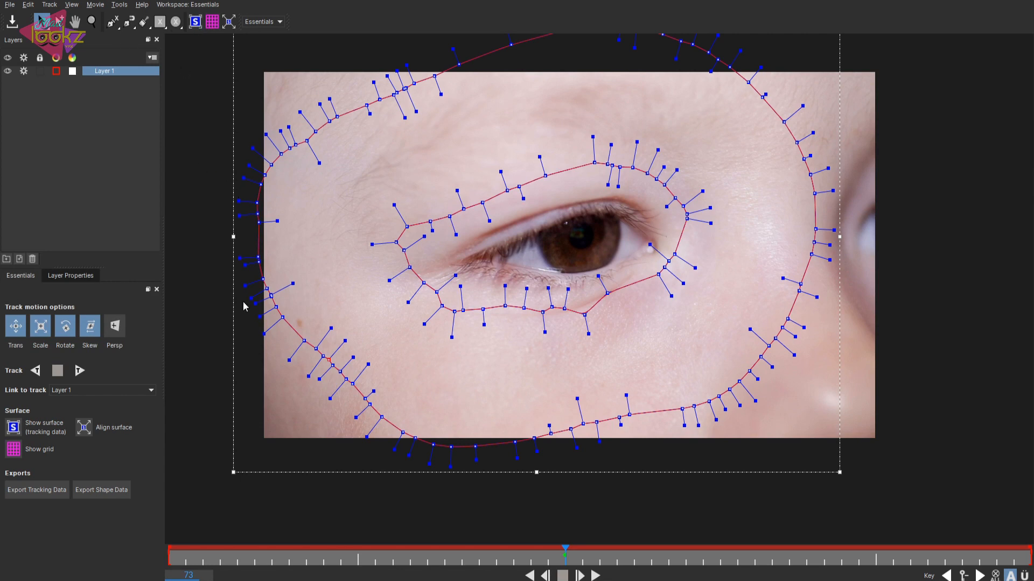
mouse_move(466, 248)
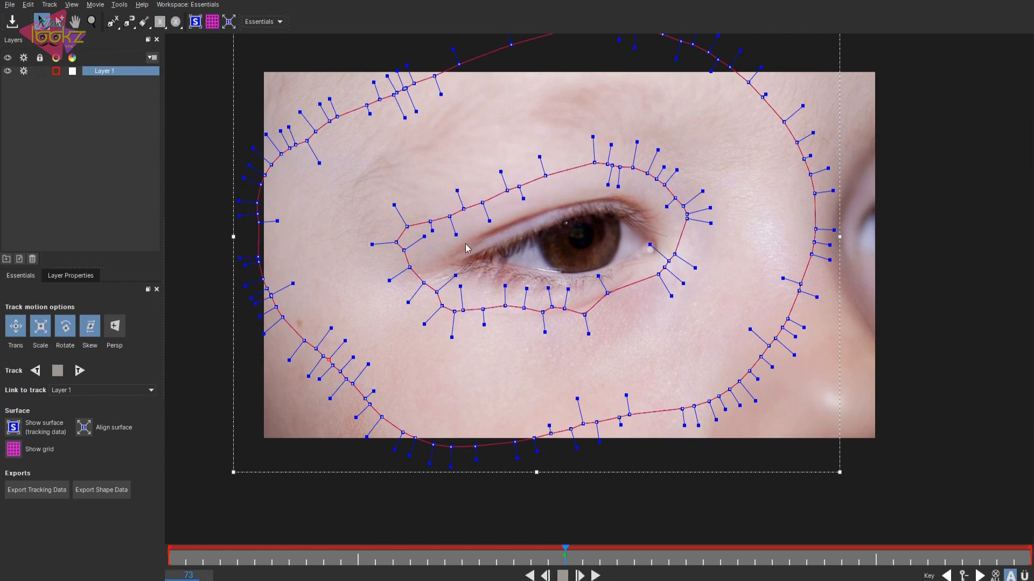
Turn on Show surface and Show grid for Layer 1 over the eye.
click(212, 22)
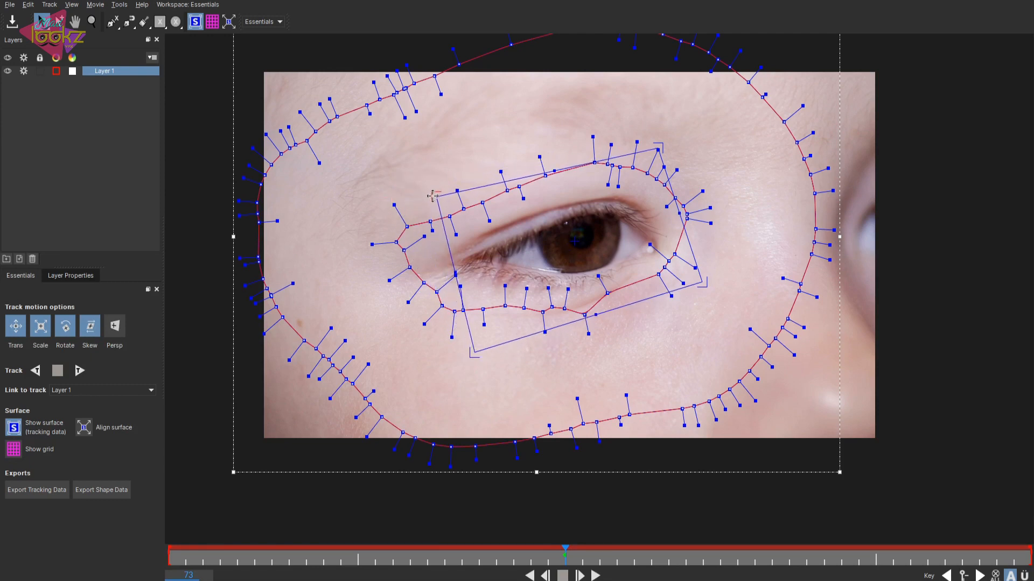
click(12, 448)
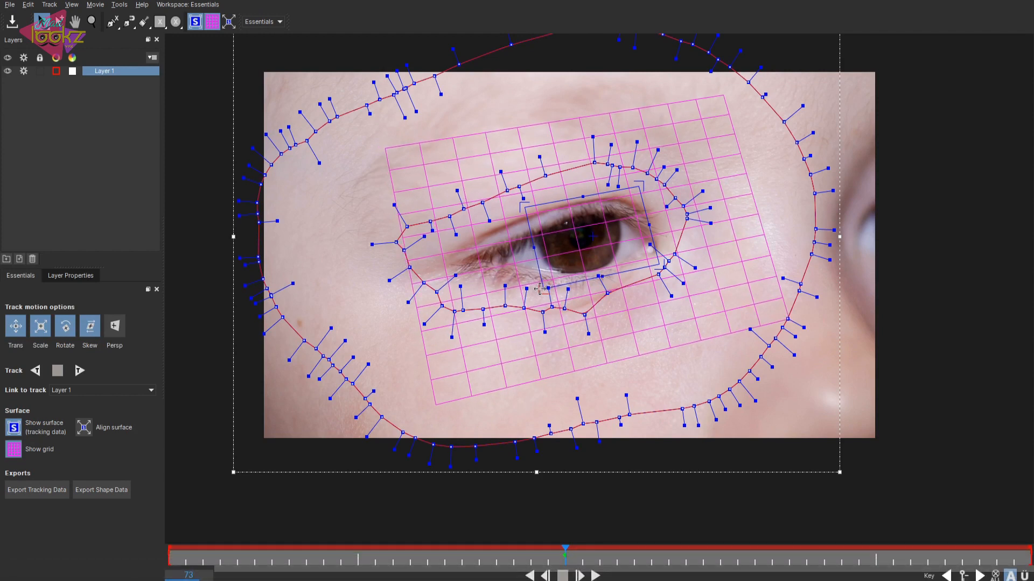
mouse_move(535, 475)
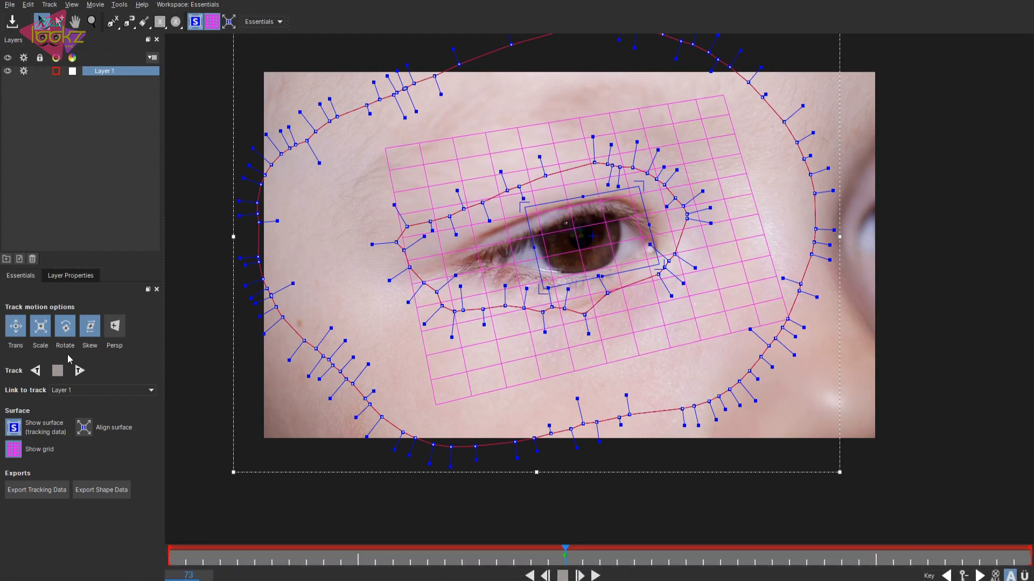
Export Layer 1's tracking data as Silhouette corner pin (*.txt).
click(80, 370)
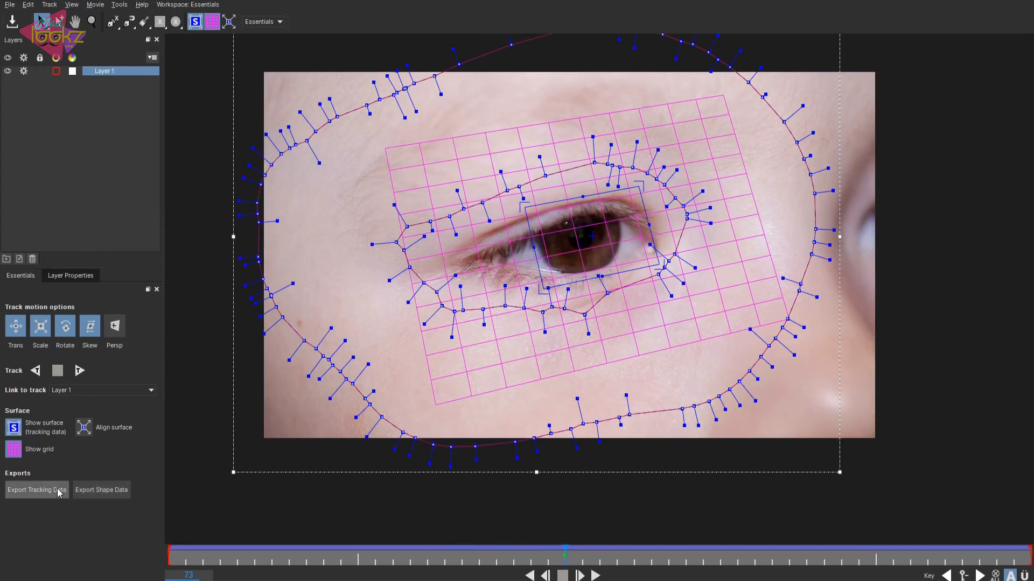
click(37, 490)
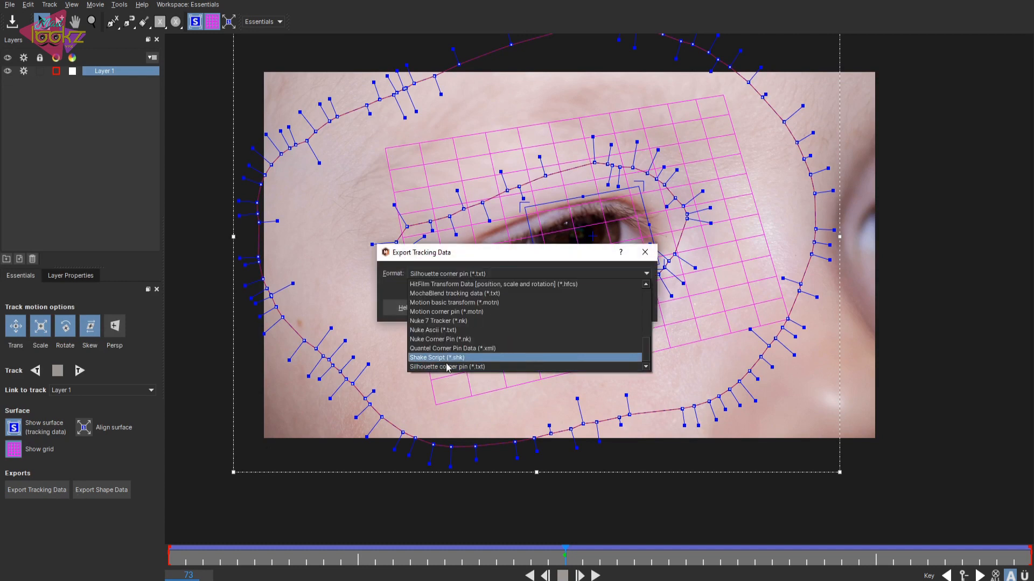
click(446, 366)
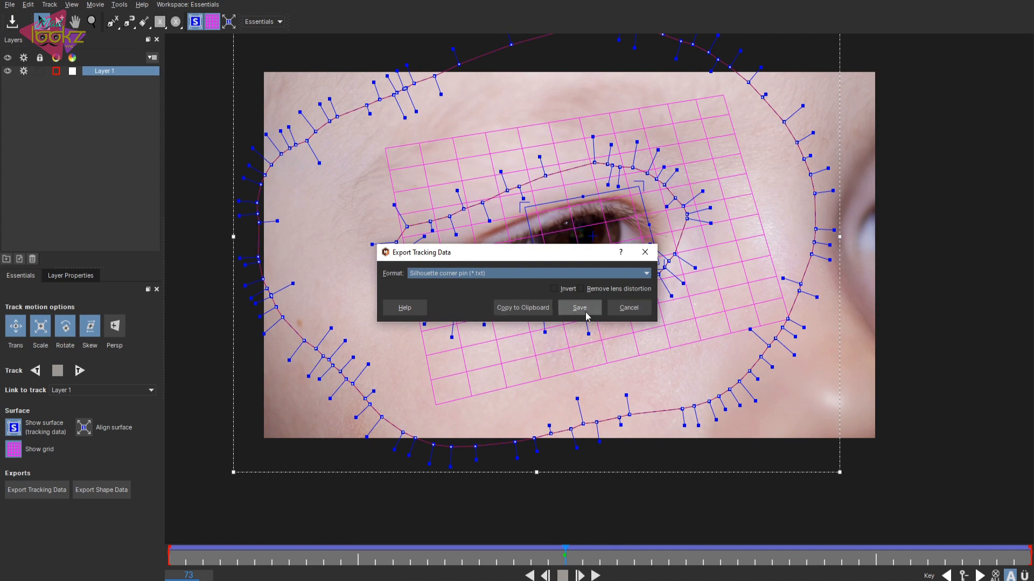
mouse_move(528, 311)
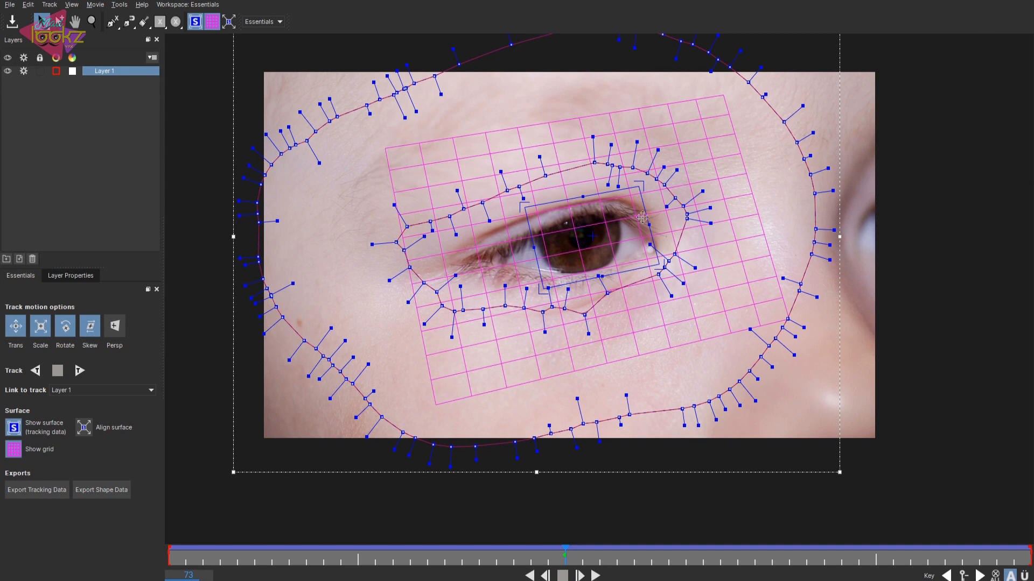
click(9, 5)
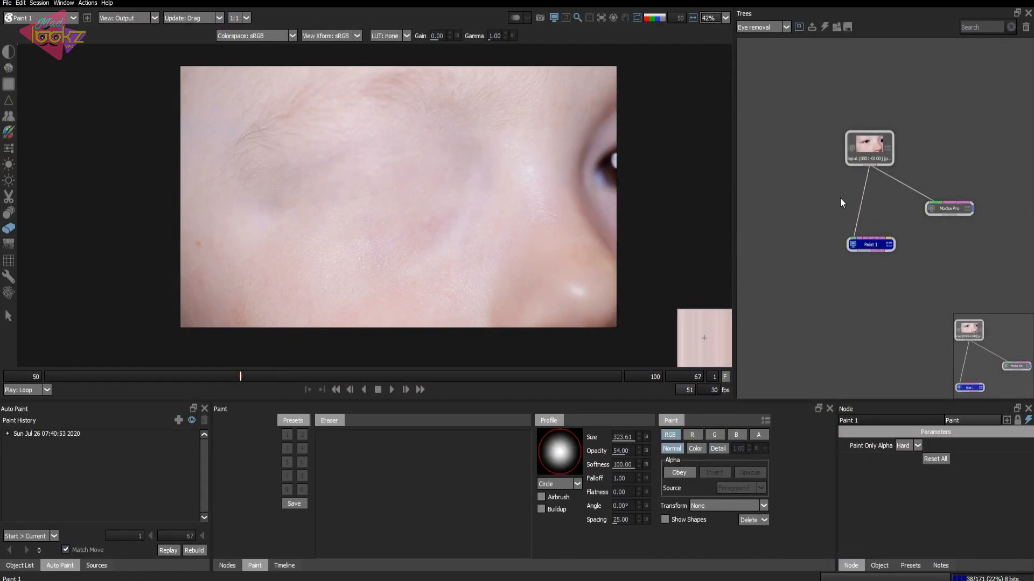
Add a Tracker node on the footage input, paste the Mocha corner tracks, and apply to a layer.
click(226, 565)
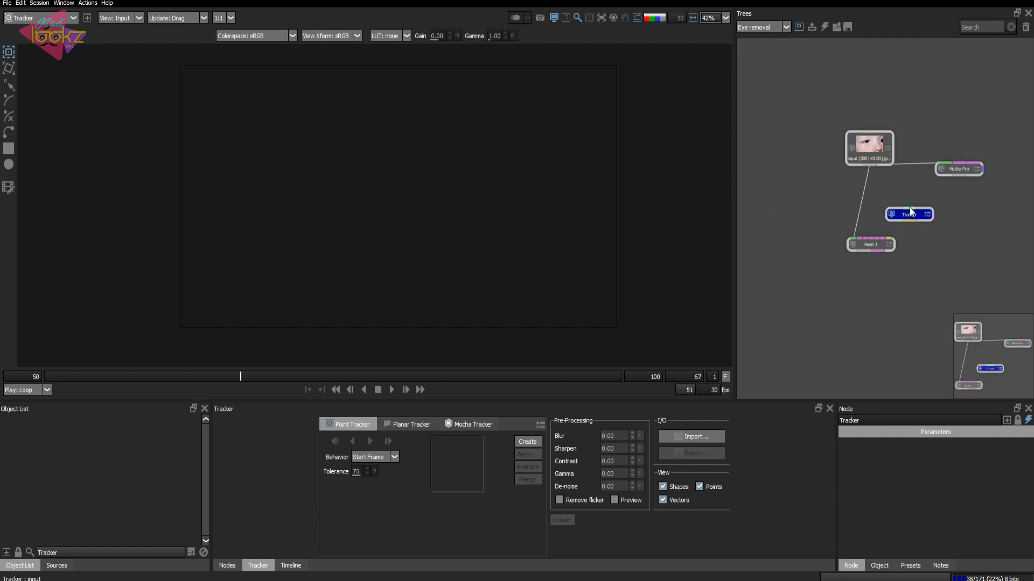
click(875, 252)
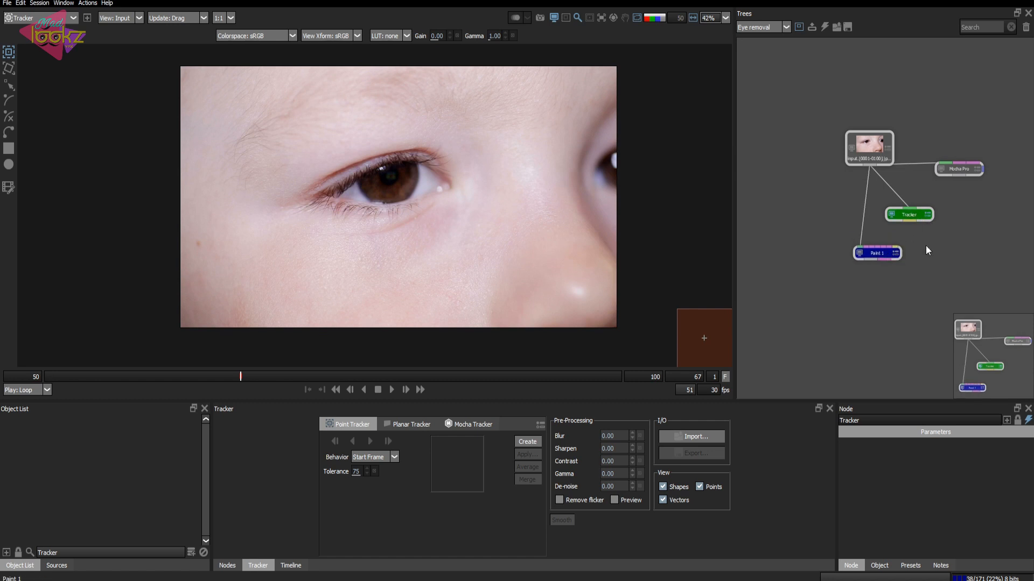
mouse_move(123, 452)
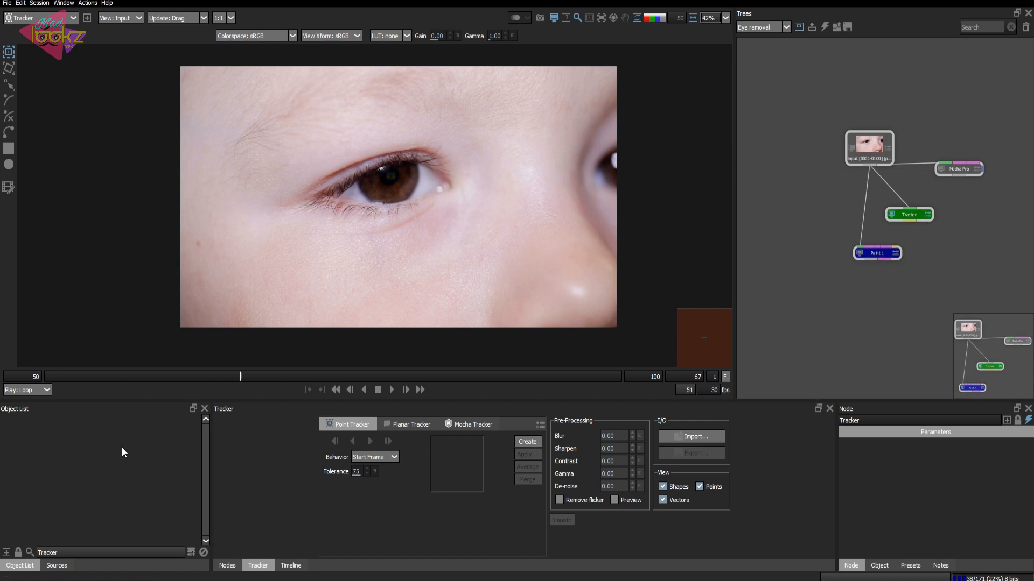
click(19, 2)
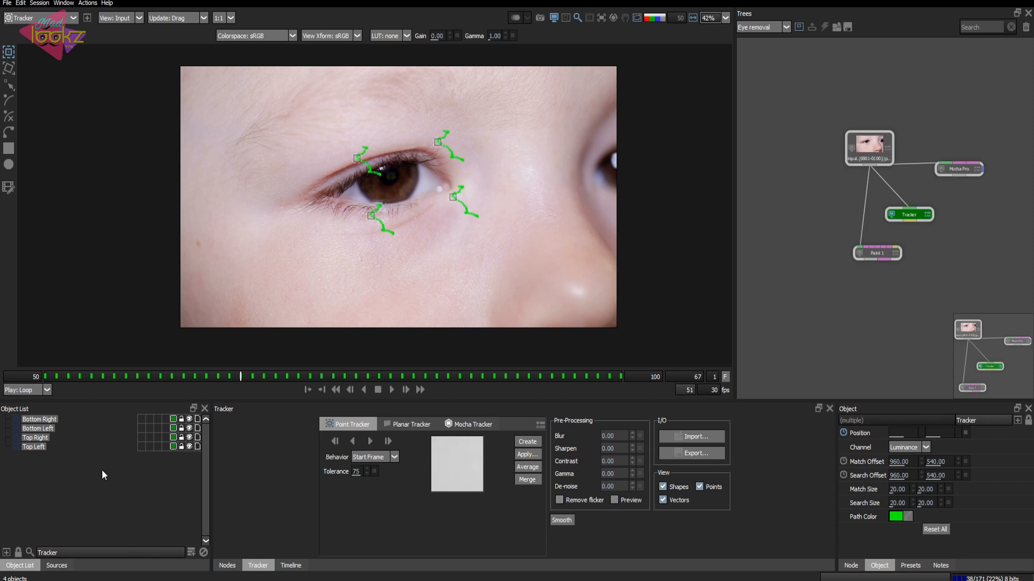
mouse_move(74, 451)
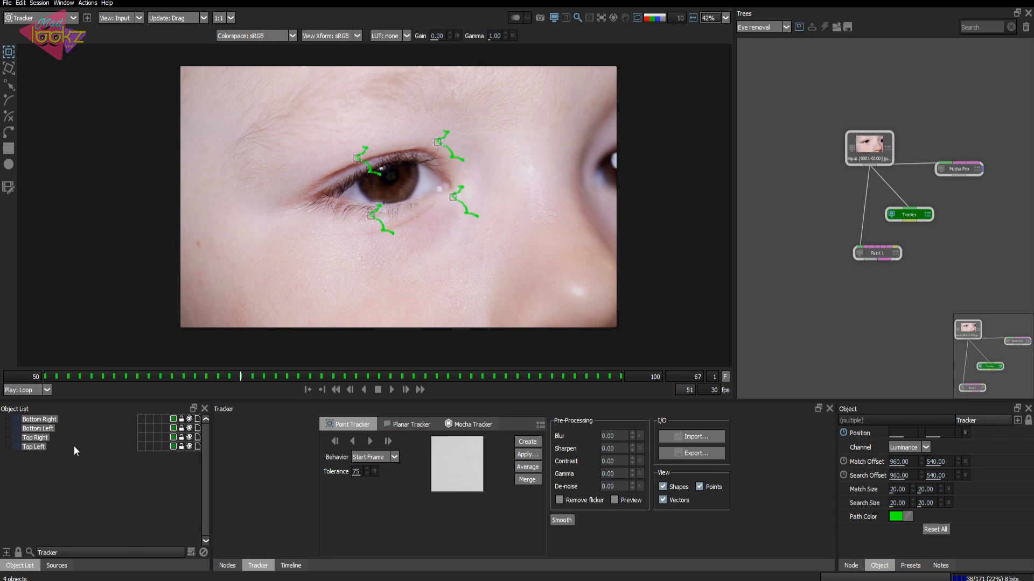
click(527, 441)
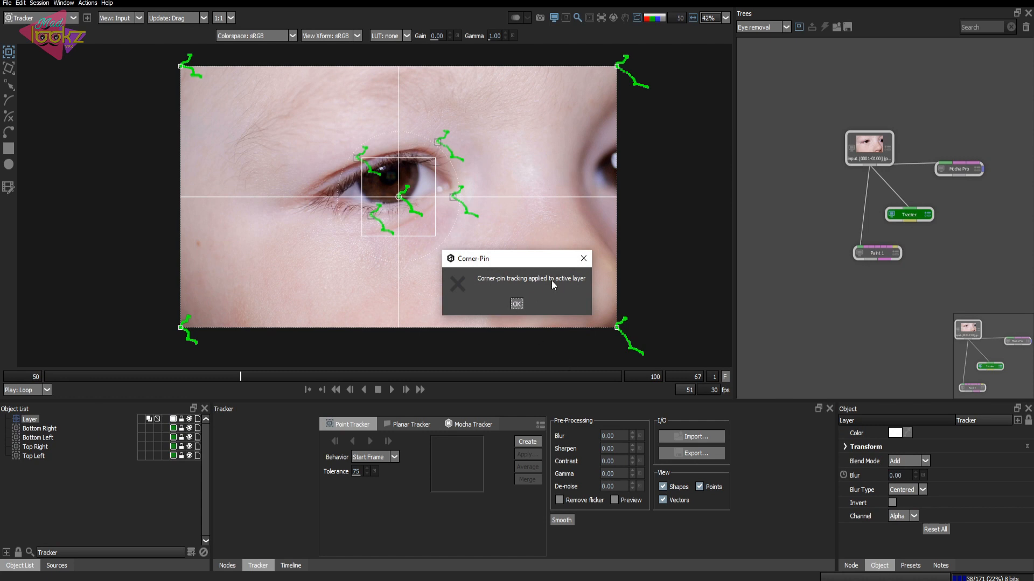
Confirm Corner Pin to active layer, check its Timeline keyframes, and name the layer Eye tracker.
click(517, 303)
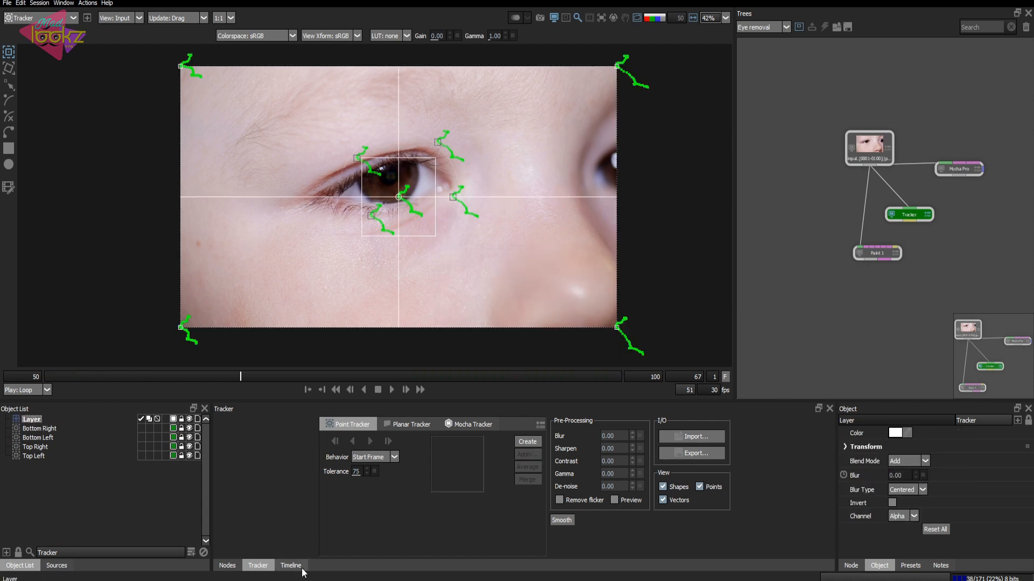
click(290, 565)
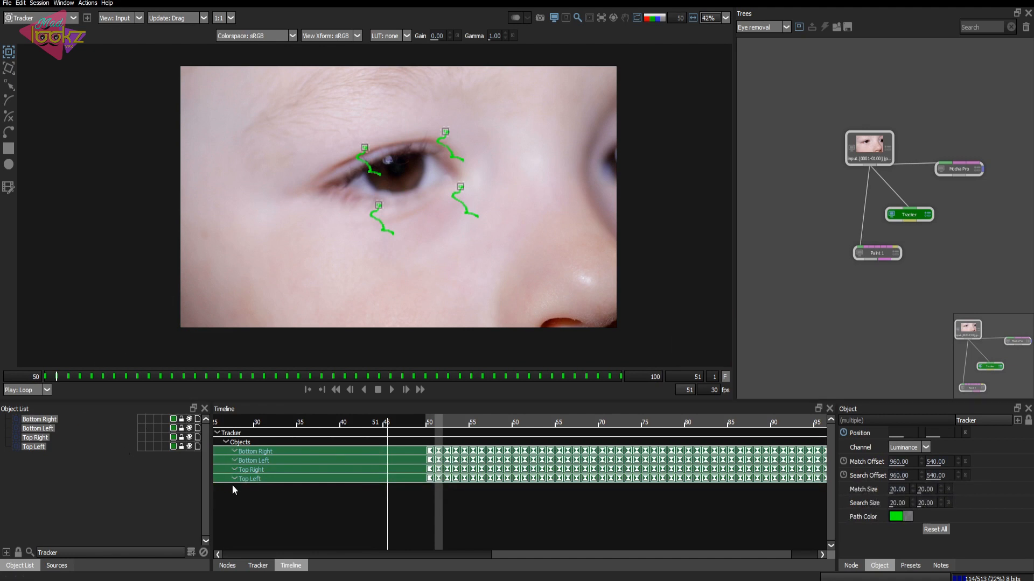
click(258, 566)
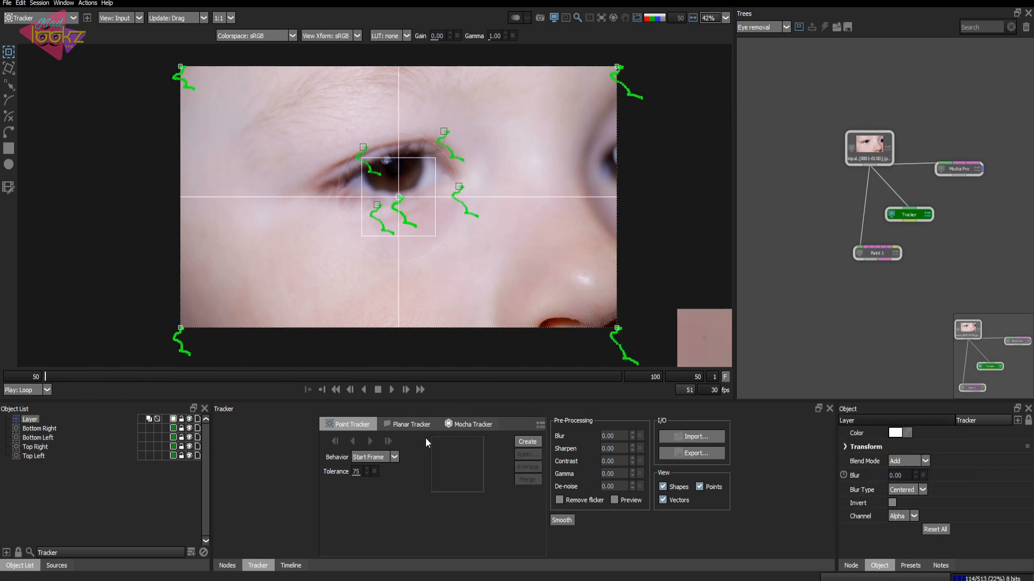
click(290, 565)
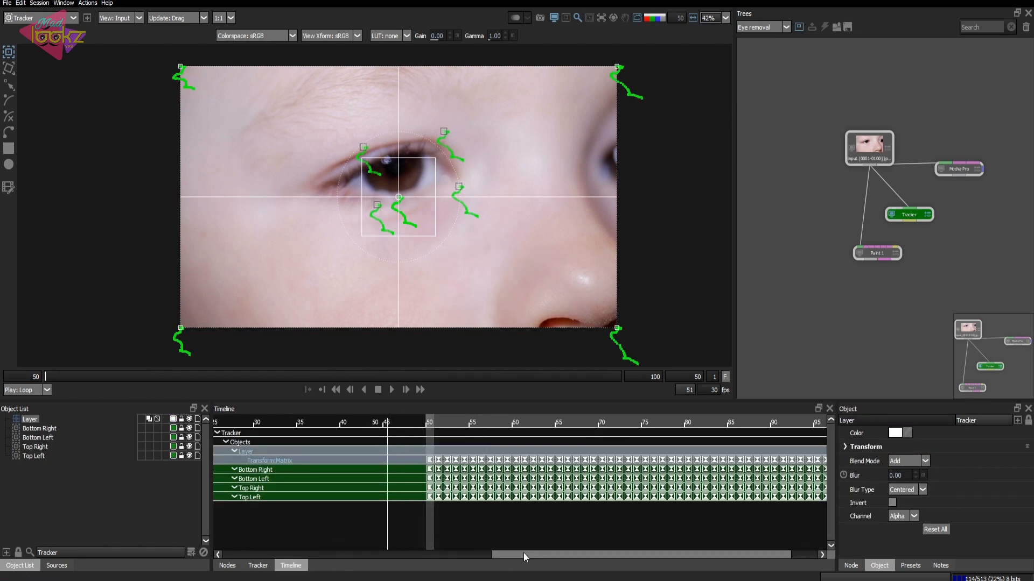
drag(523, 555, 513, 561)
text(Eye tracker)
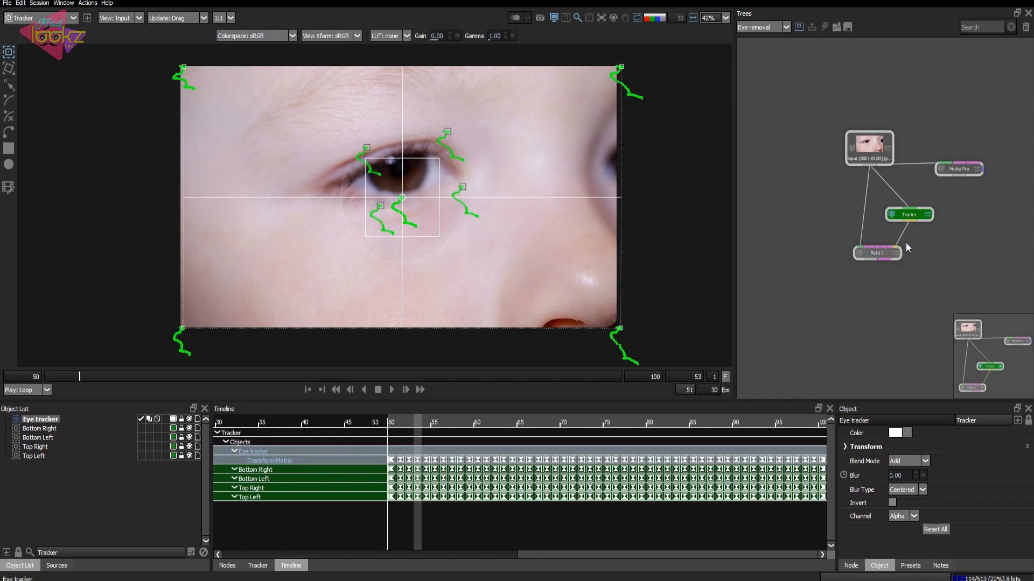
Set Paint 1's stroke transform to Eye tracker.
click(877, 253)
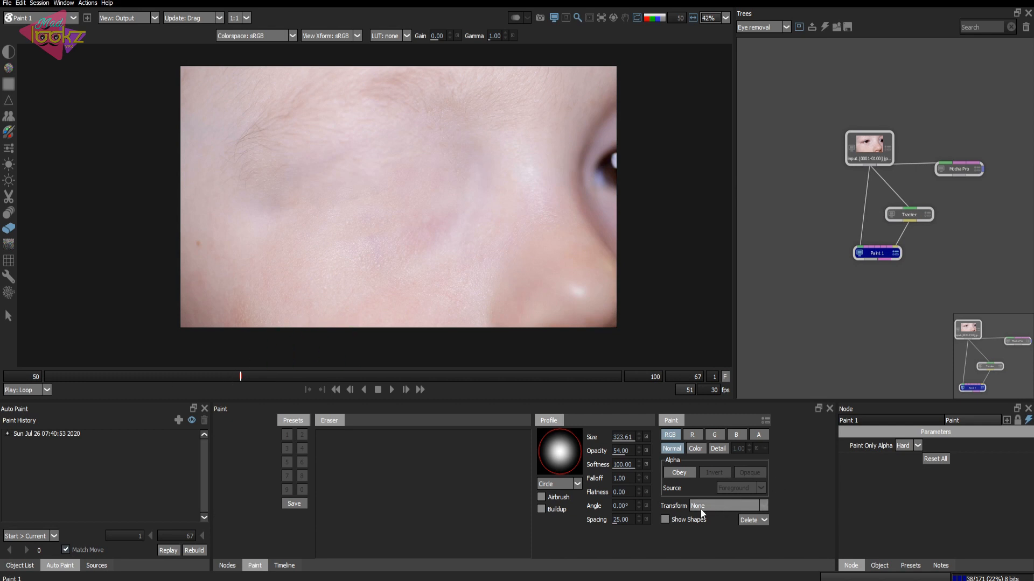
click(728, 505)
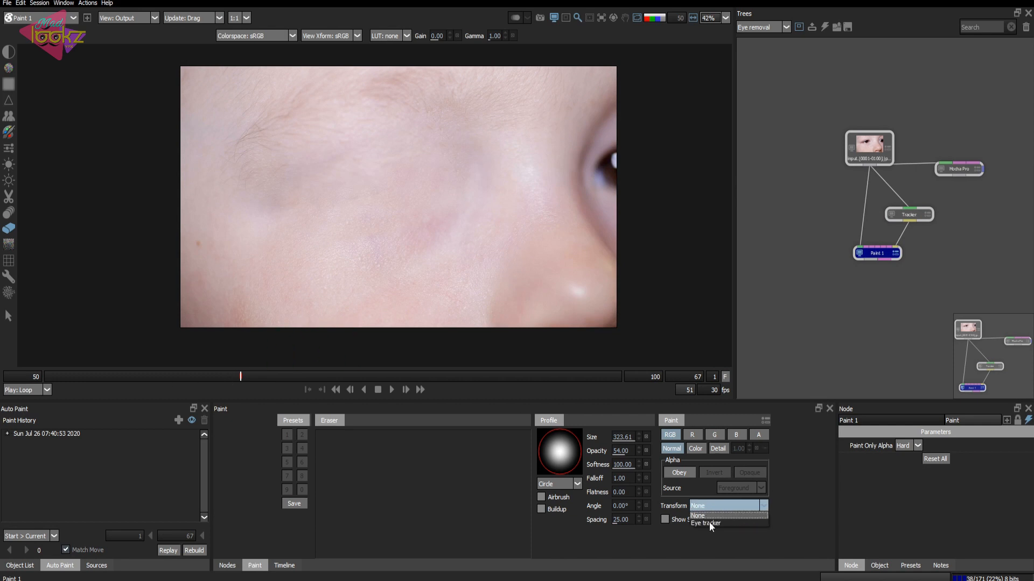
click(709, 523)
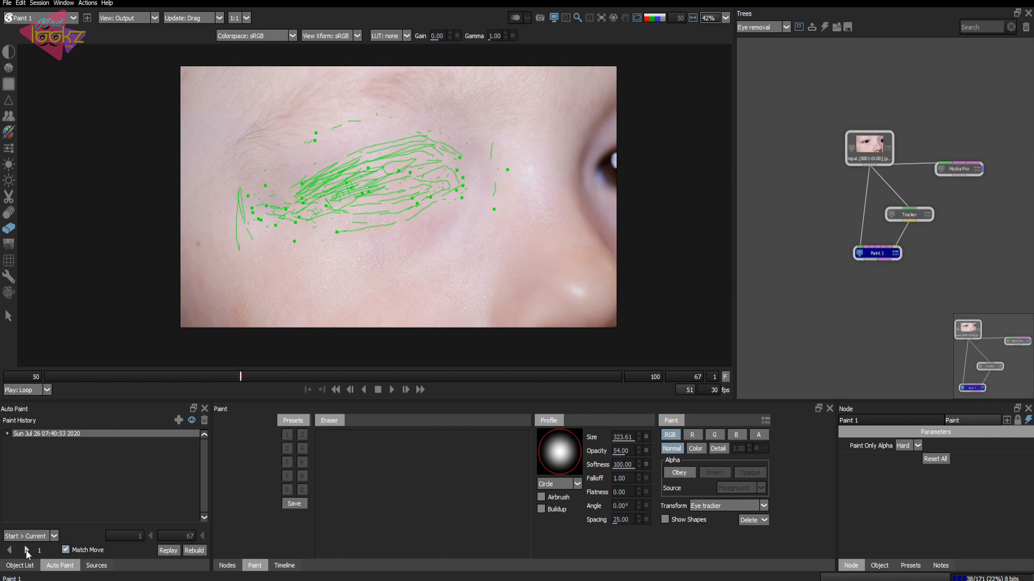
Replay the clone strokes forward with Match Move over a Custom (Current > End) range.
click(27, 535)
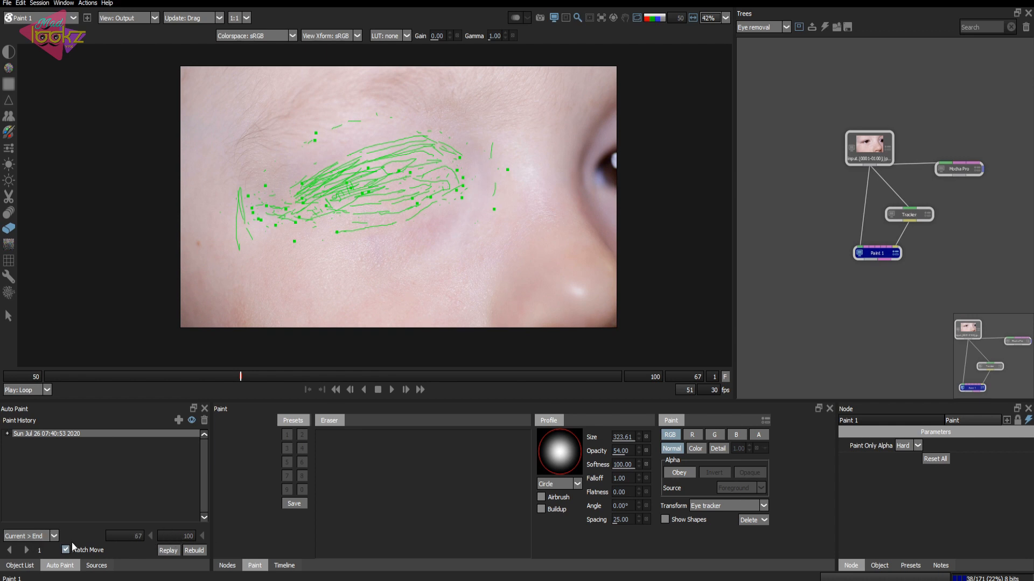
click(27, 550)
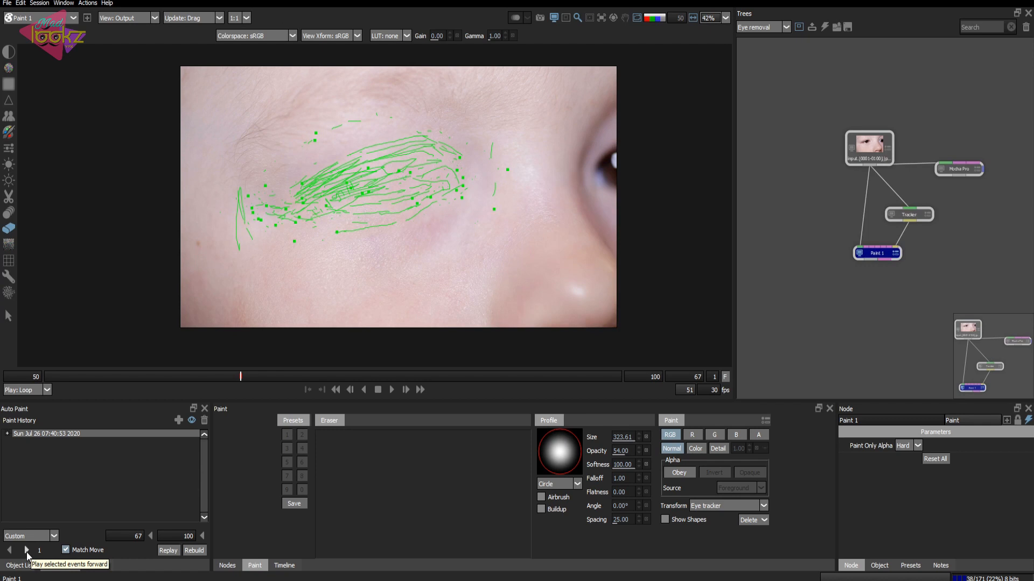
click(22, 550)
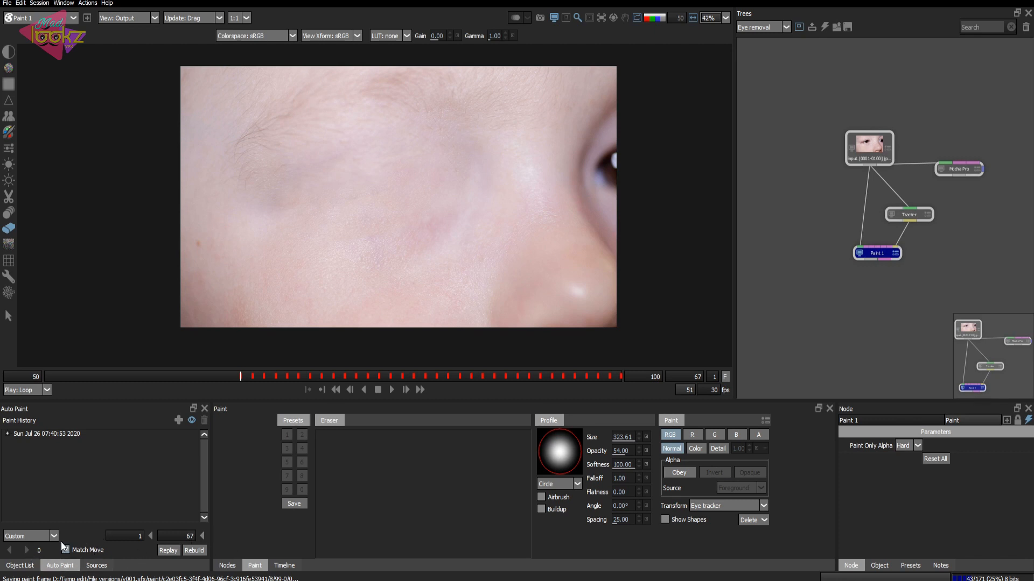
Replay the clone strokes over frames 50–55 to paint out the eye, then select the Mocha Pro node.
click(66, 549)
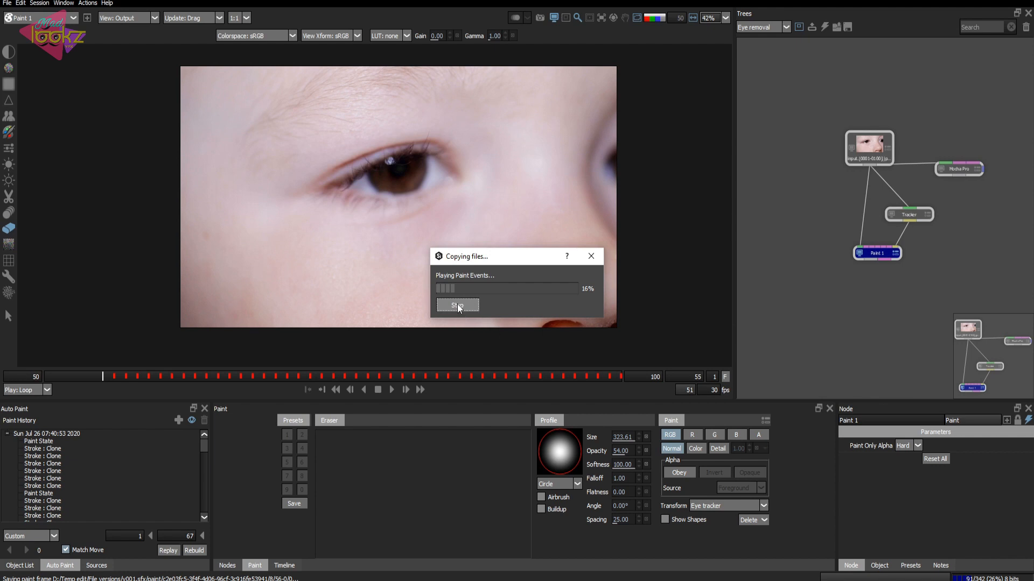
click(457, 305)
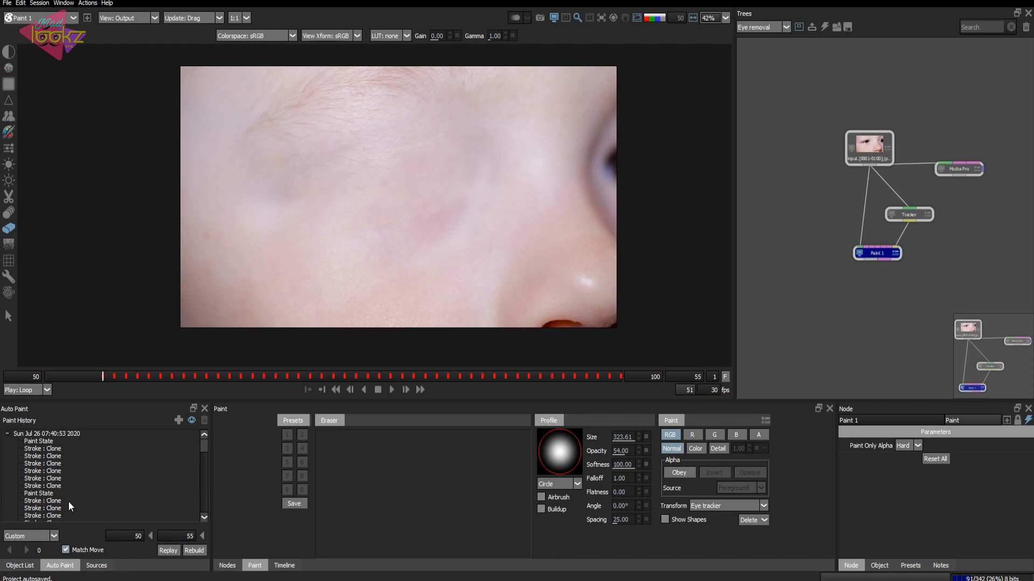
click(167, 551)
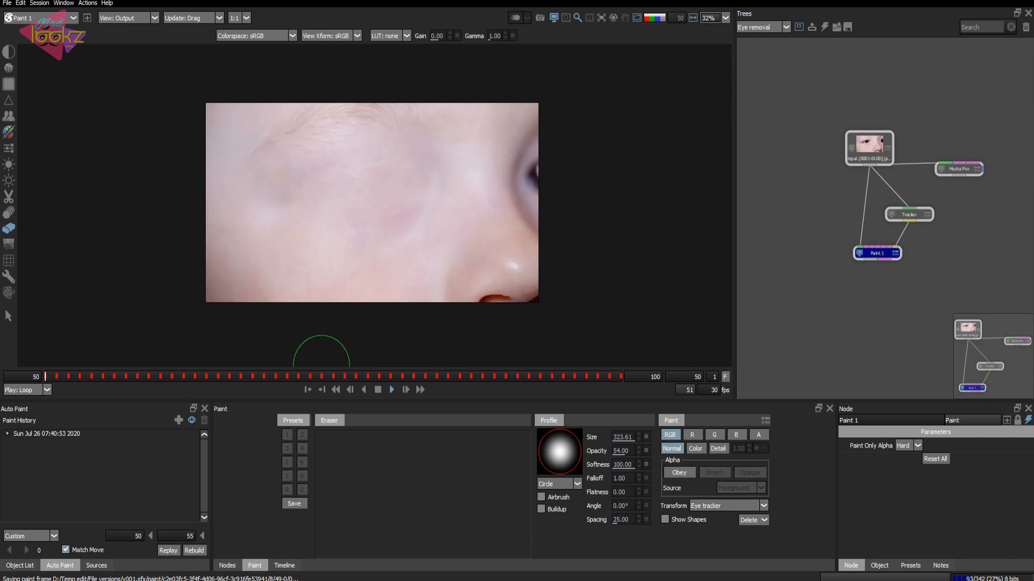
click(541, 376)
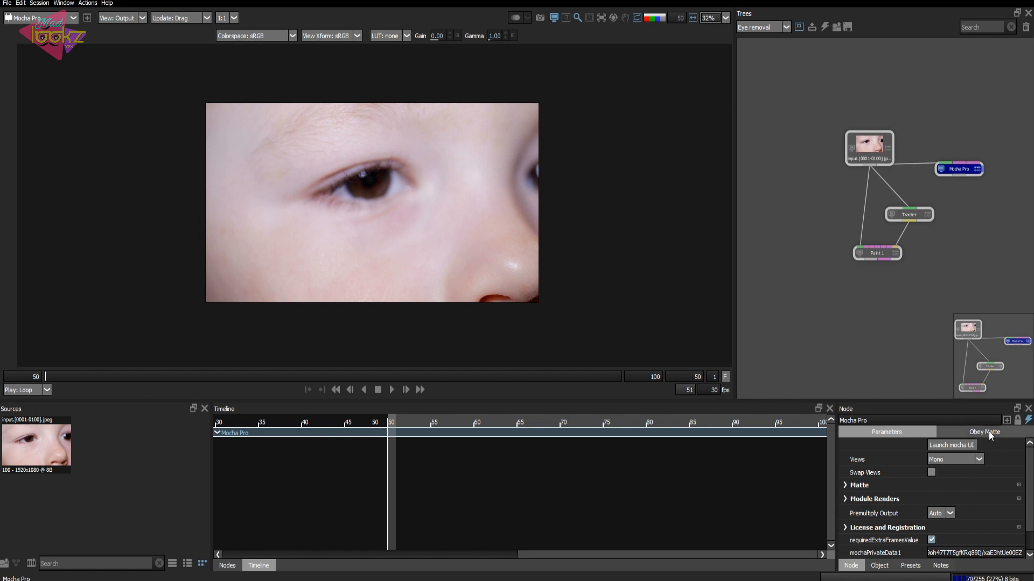
mouse_move(967, 482)
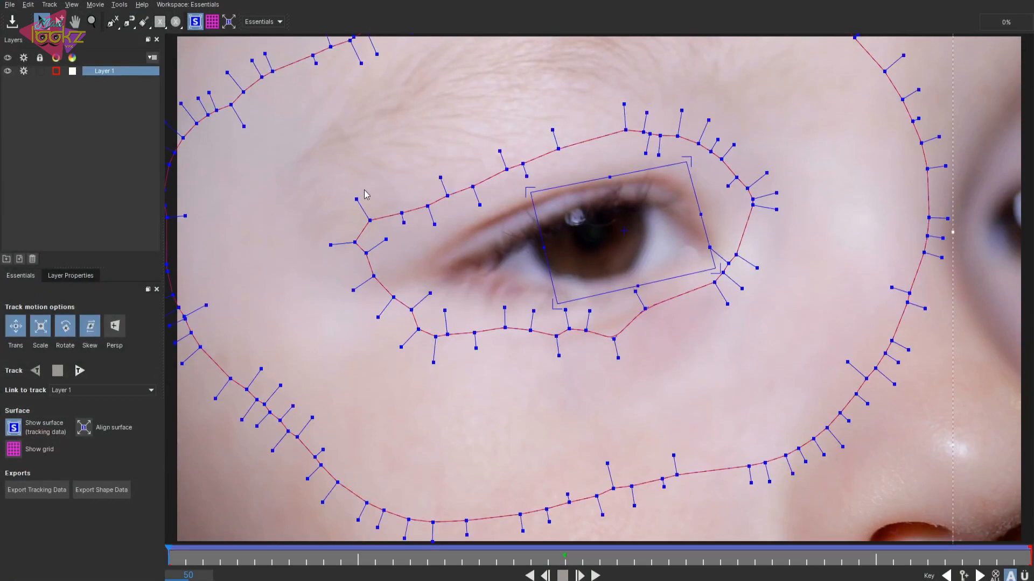
mouse_move(436, 317)
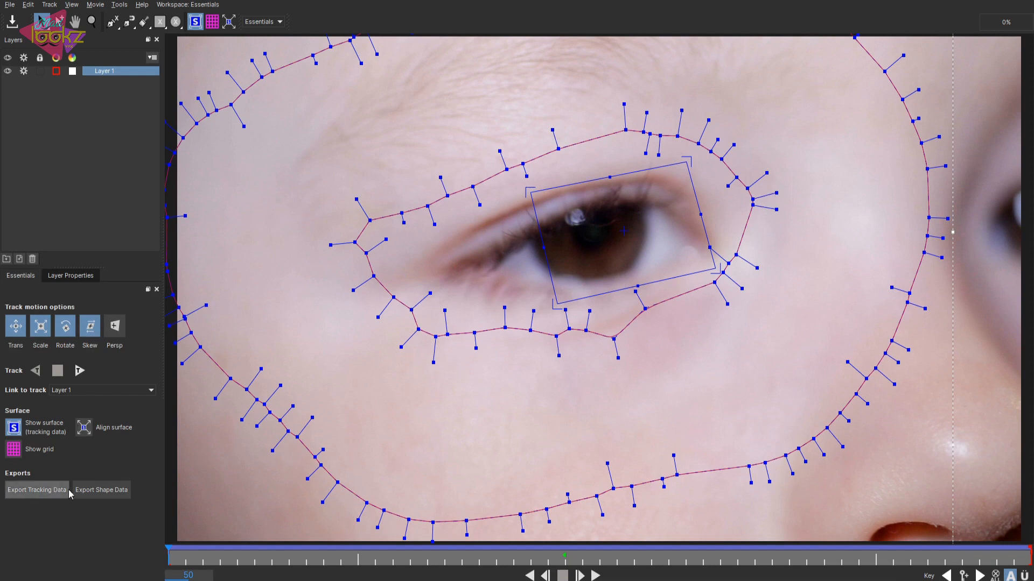
Copy Layer 1's eye shape data to the clipboard as Silhouette shapes (*.fxs).
click(101, 490)
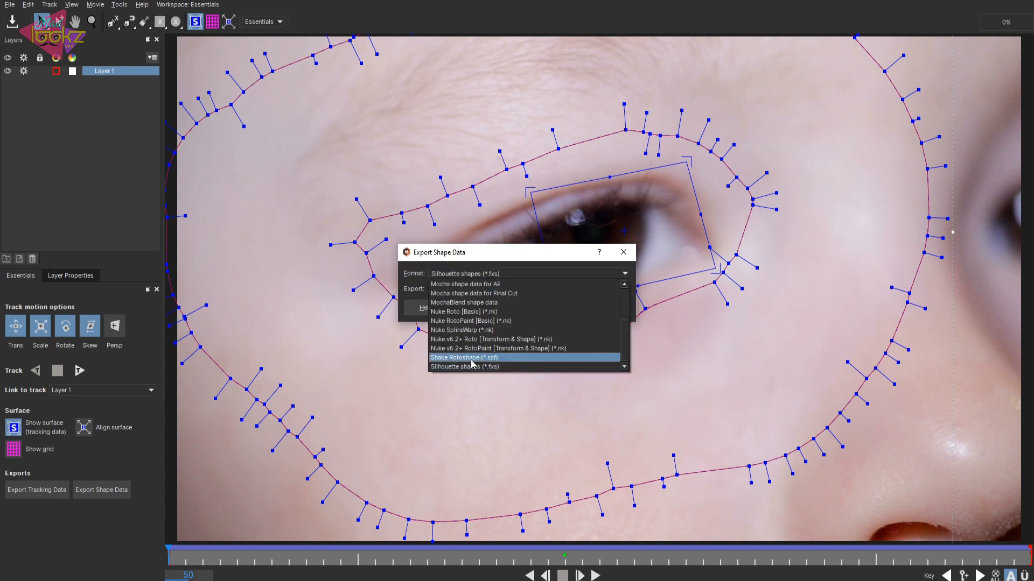
click(463, 367)
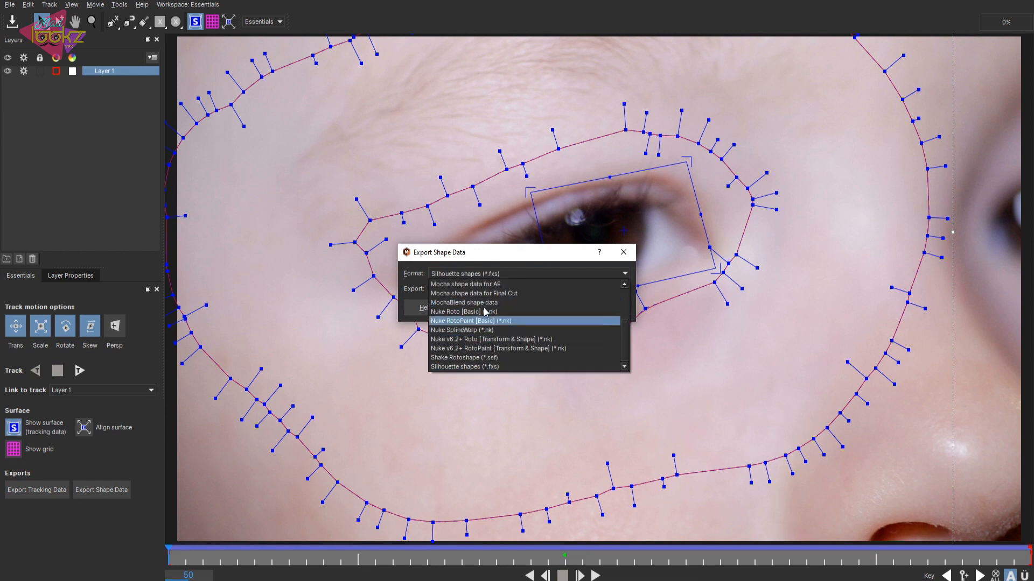
click(479, 367)
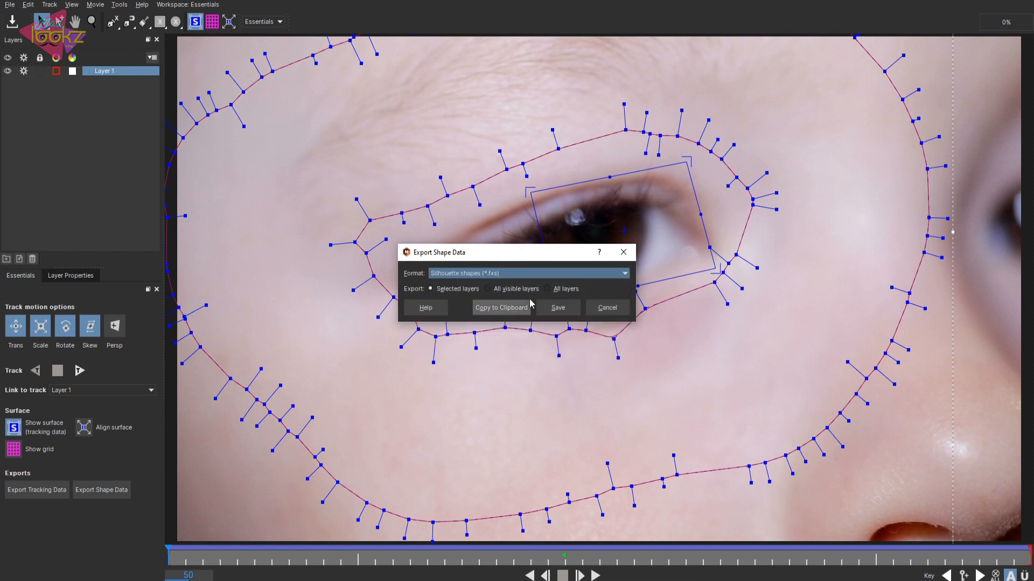
click(607, 307)
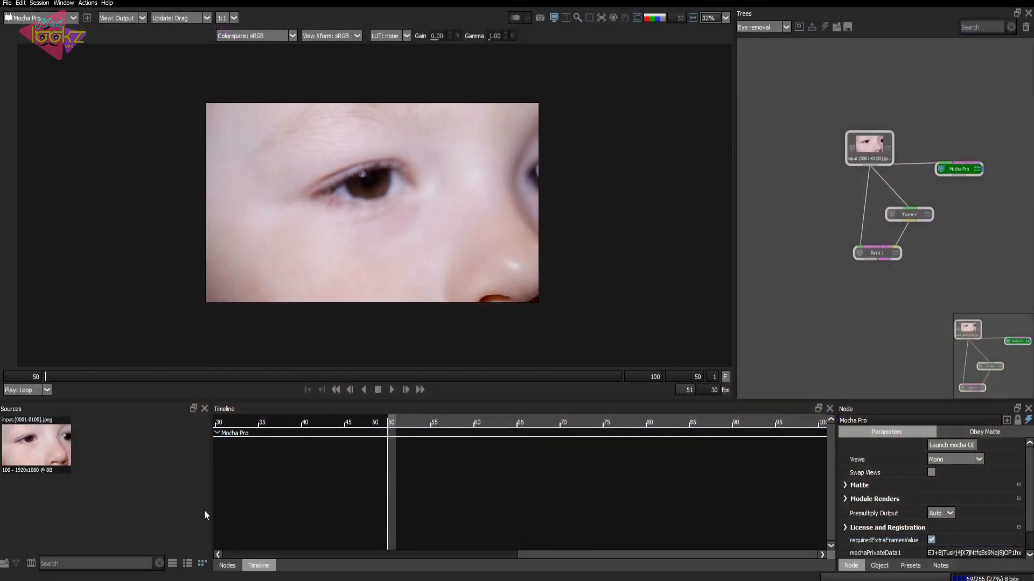
Add a Roto node fed by the input clip, holding the pasted Mocha eye splines.
click(227, 565)
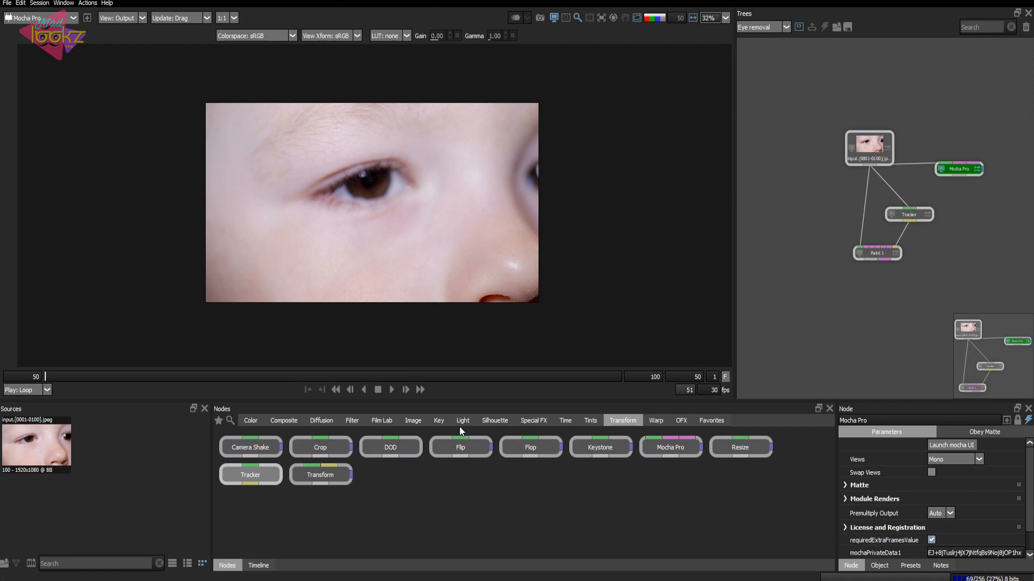
click(494, 420)
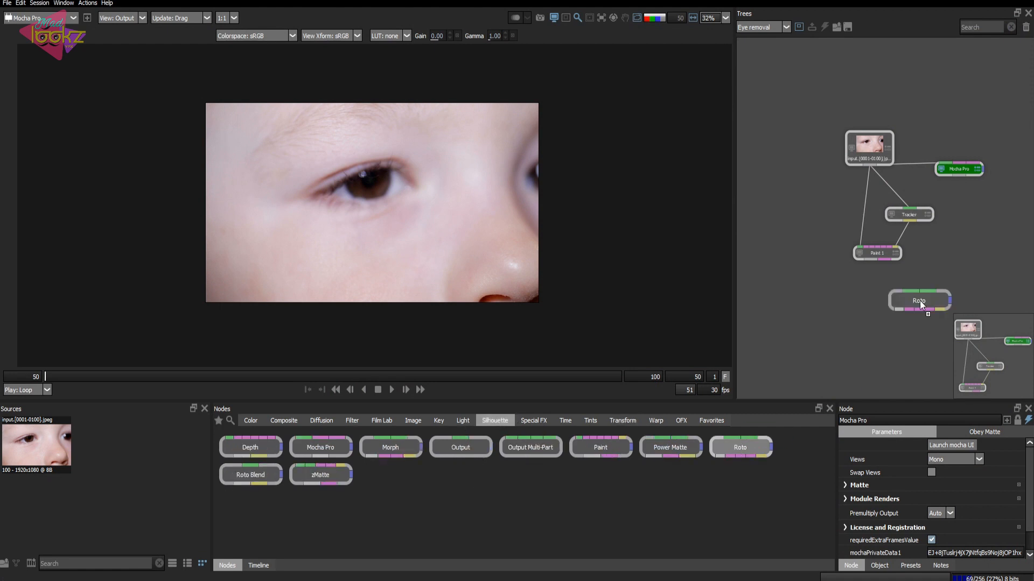
click(919, 300)
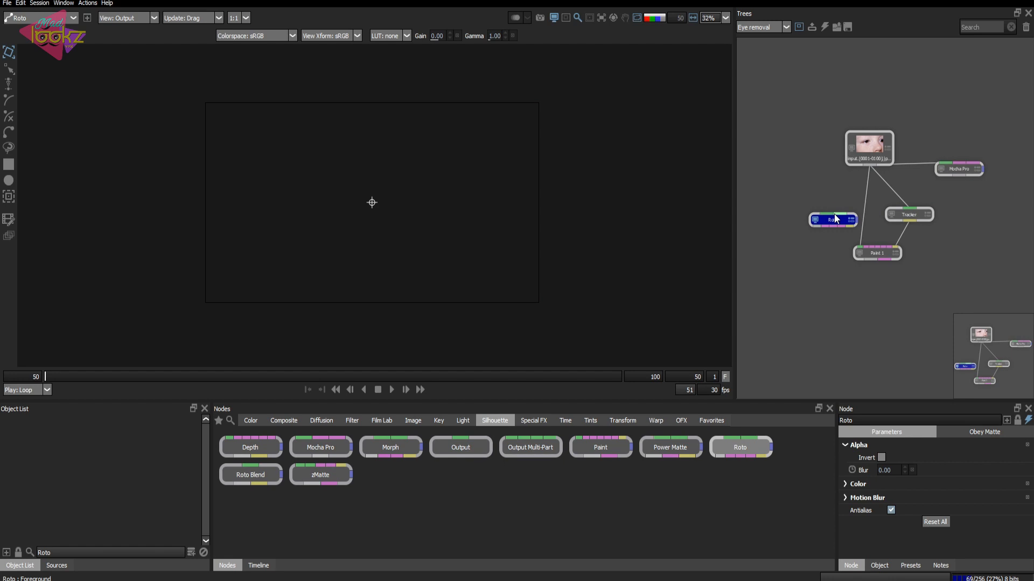
click(869, 149)
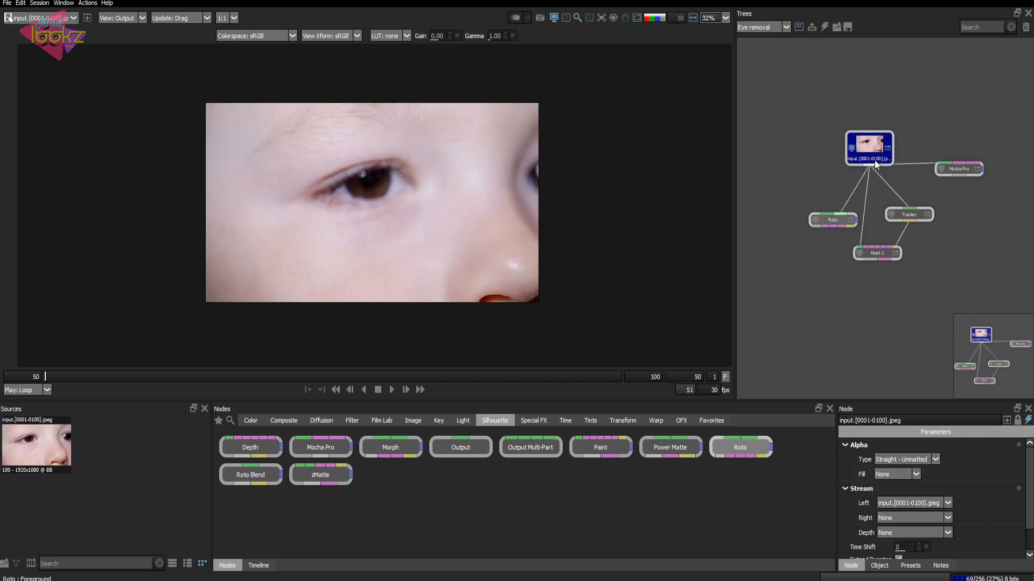
click(832, 219)
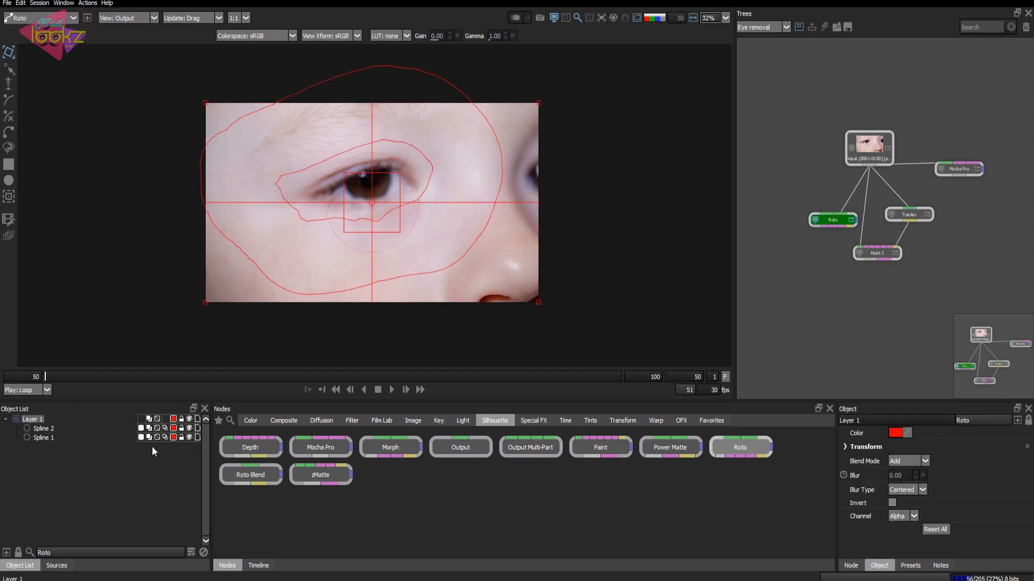
click(43, 437)
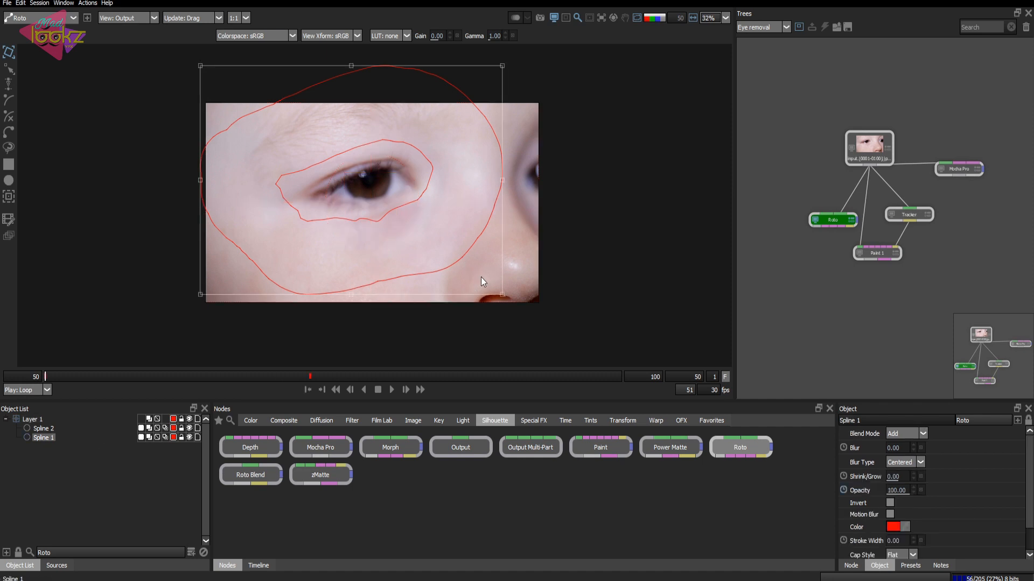
mouse_move(232, 396)
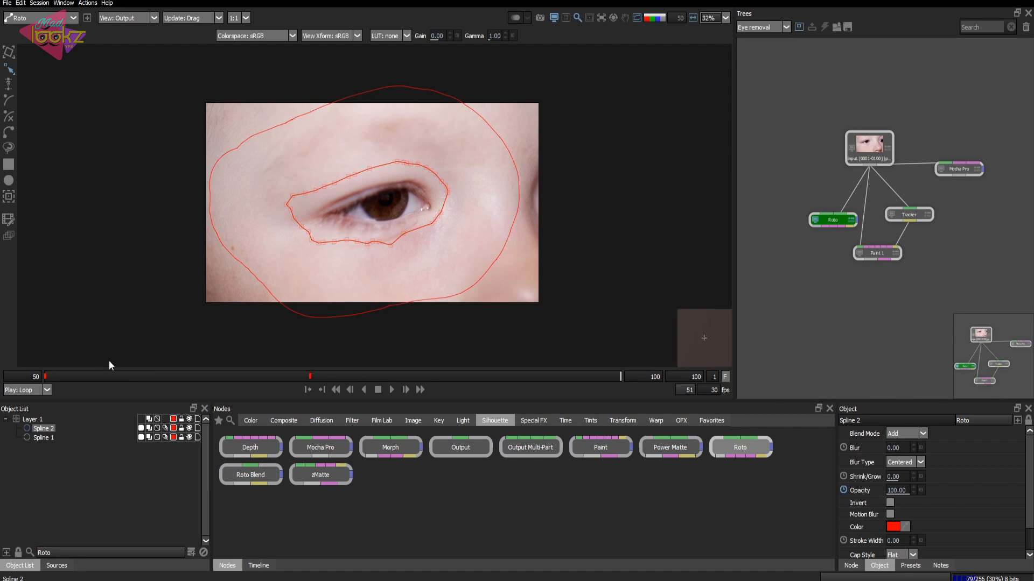
mouse_move(868, 257)
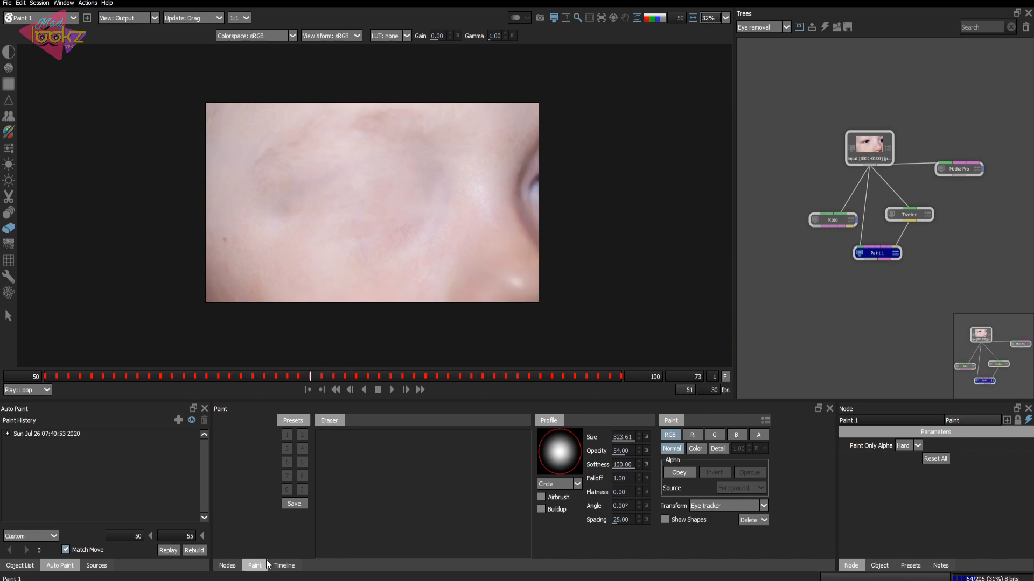
Bring up the node library in the bottom panel again.
click(228, 566)
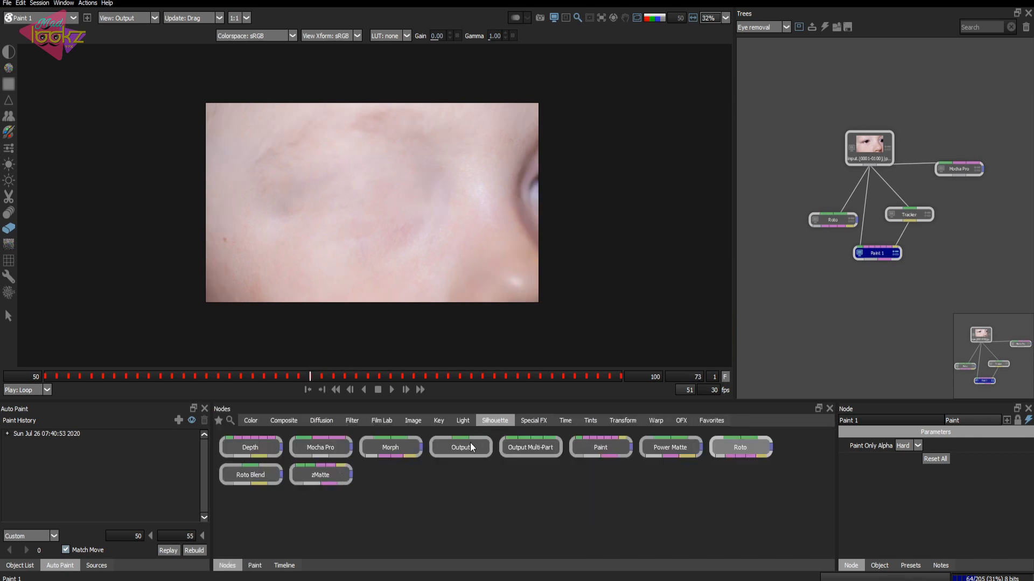